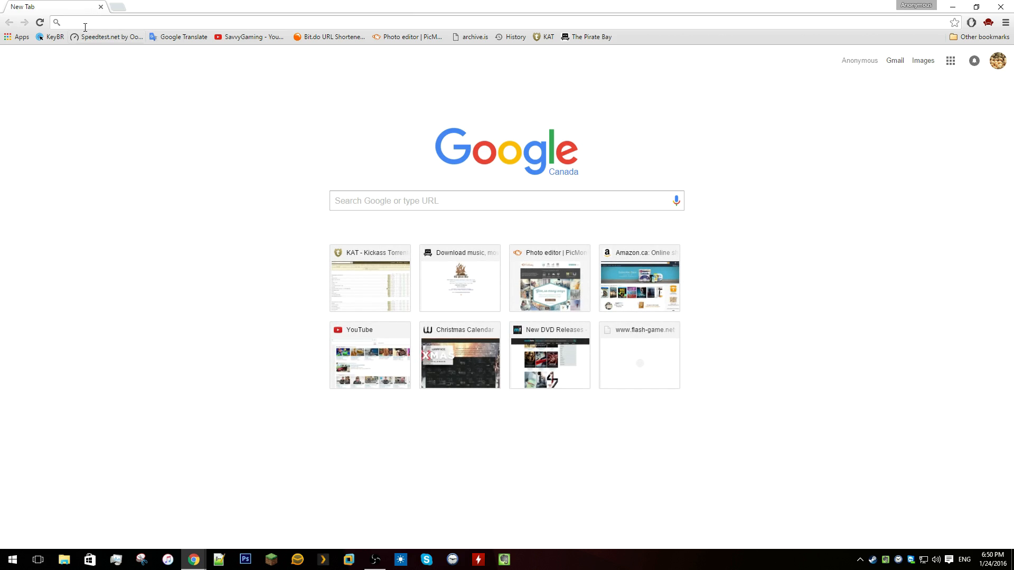
mouse_move(186, 8)
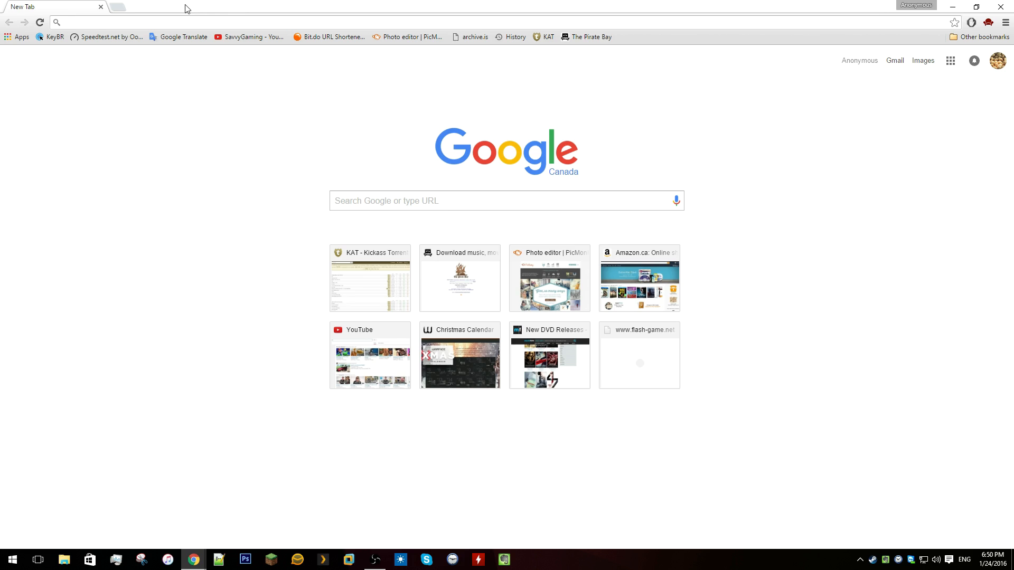
type("https://www.freephoneline.ca/")
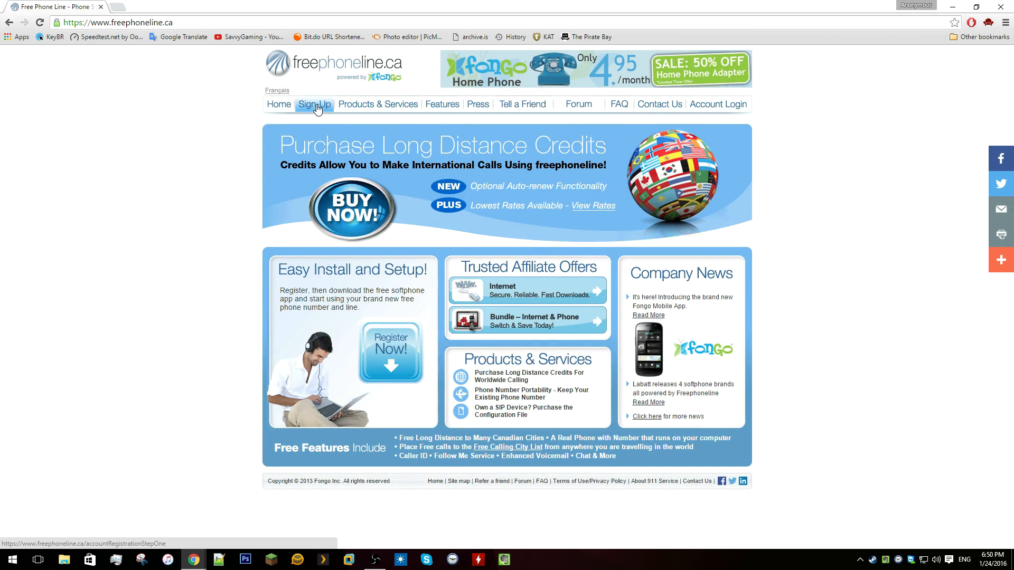
- Open the Sign-Up registration form (step 1 of 2) and focus its contact number field
left_click(314, 104)
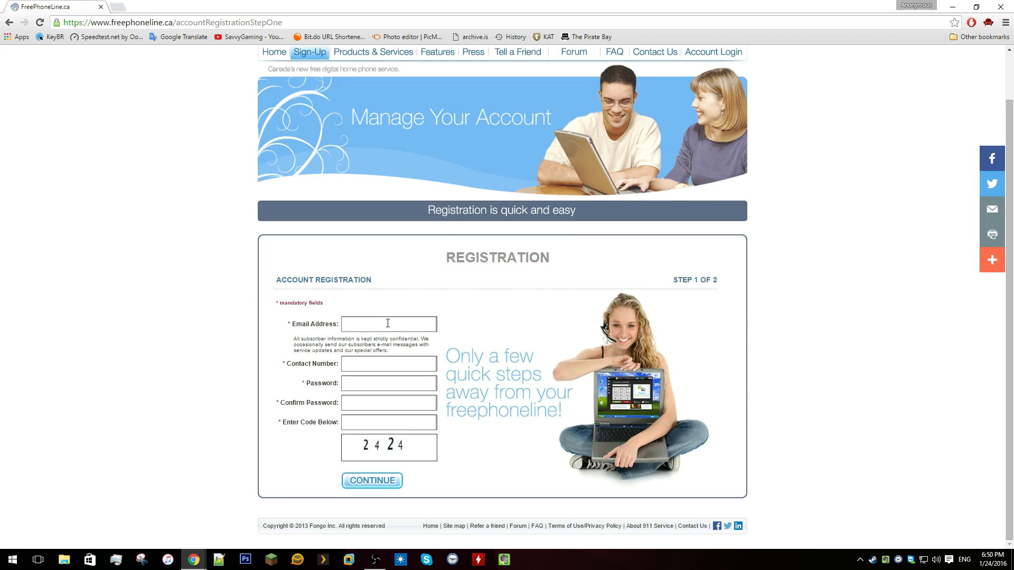
mouse_move(374, 350)
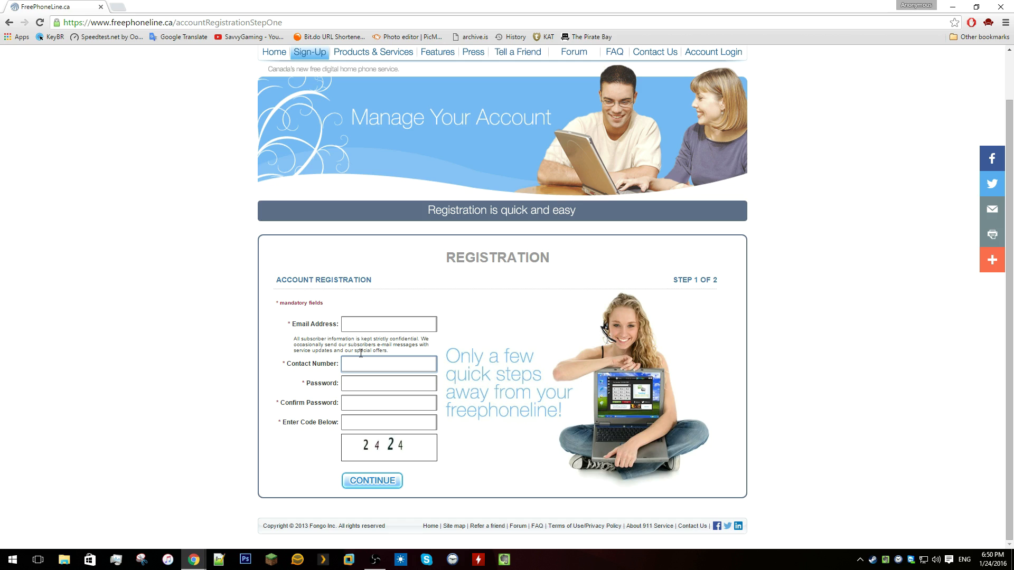
mouse_move(471, 345)
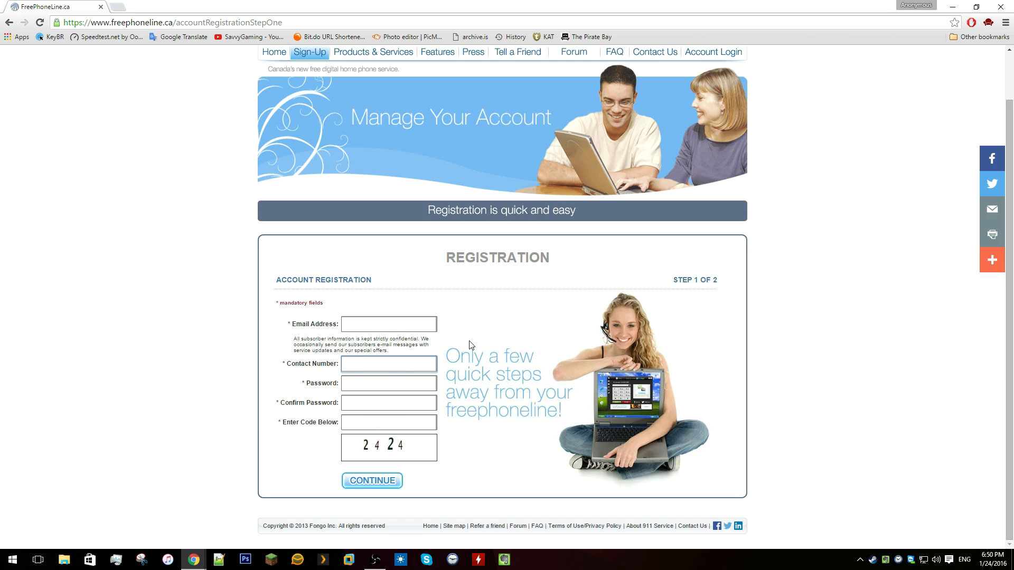
left_click(388, 363)
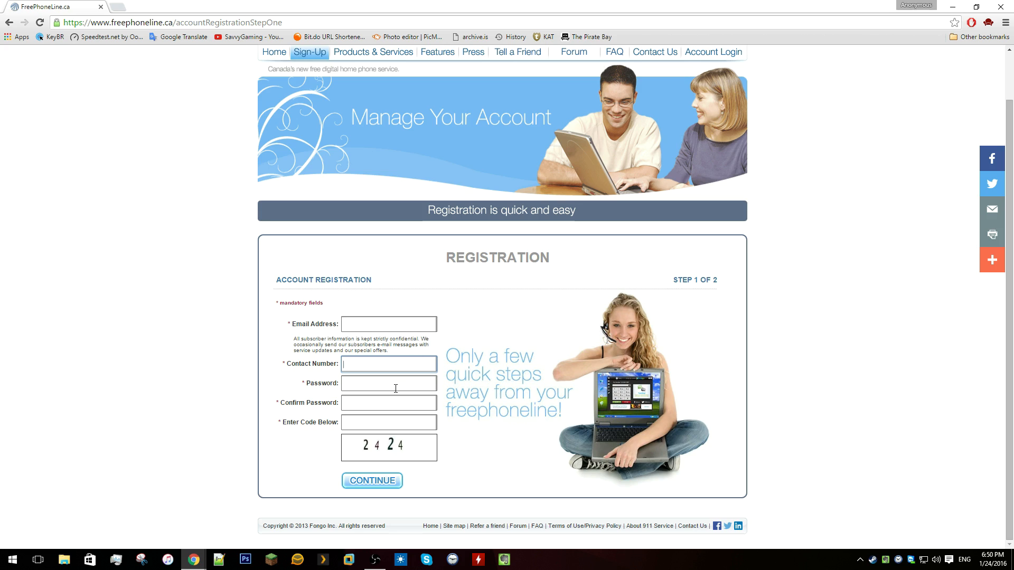
mouse_move(227, 483)
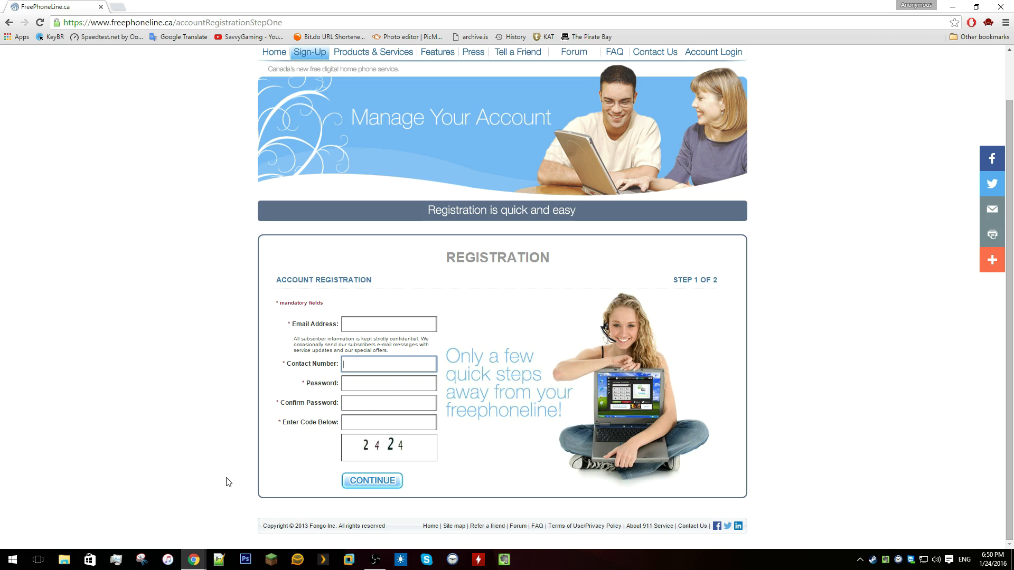
mouse_move(218, 459)
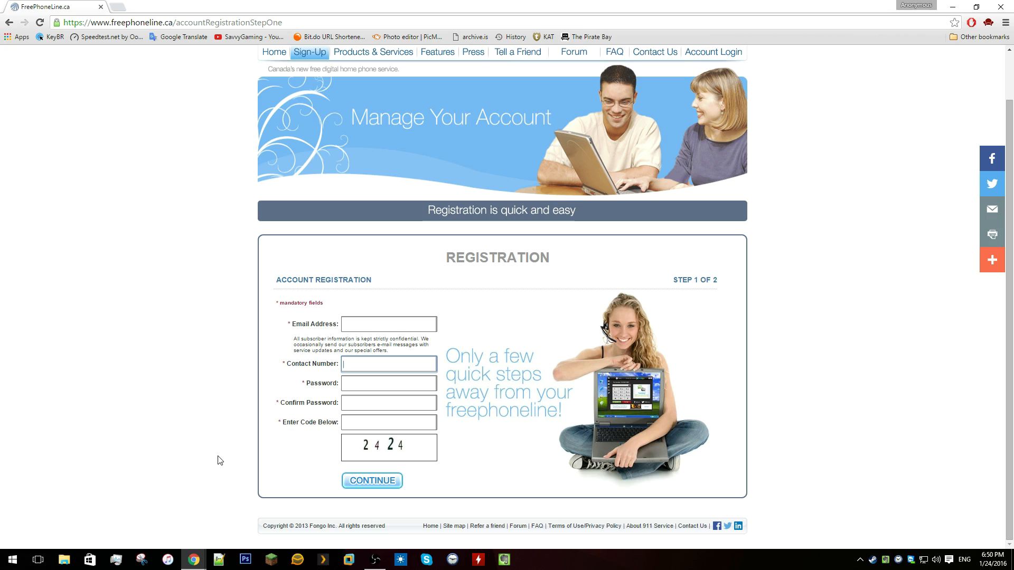
mouse_move(190, 362)
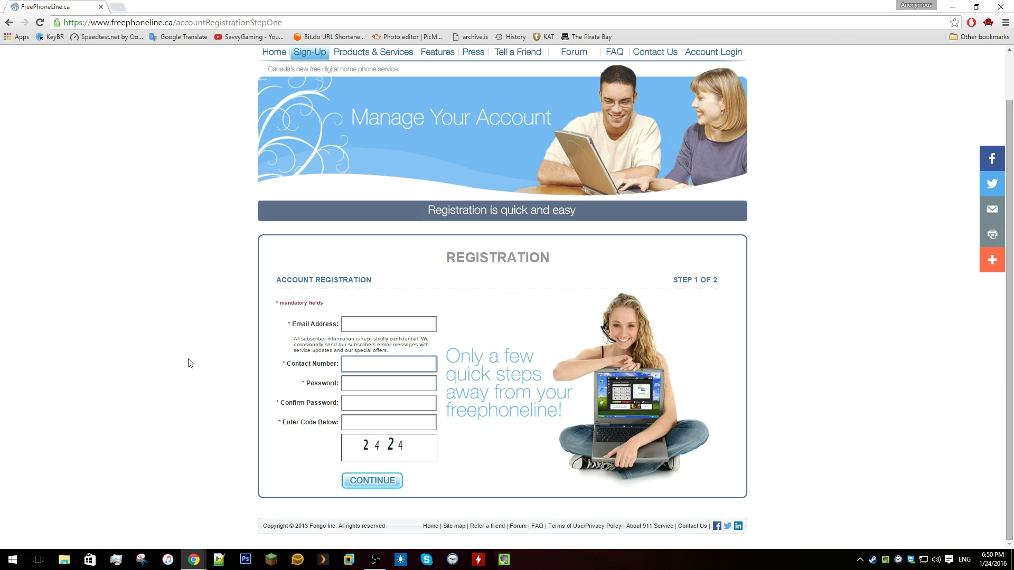
mouse_move(206, 368)
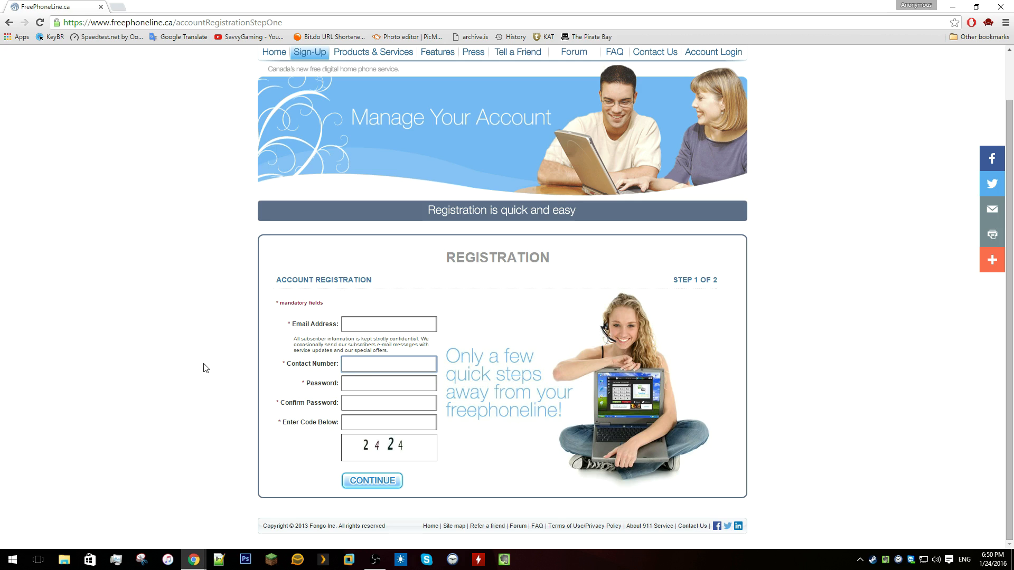
mouse_move(224, 341)
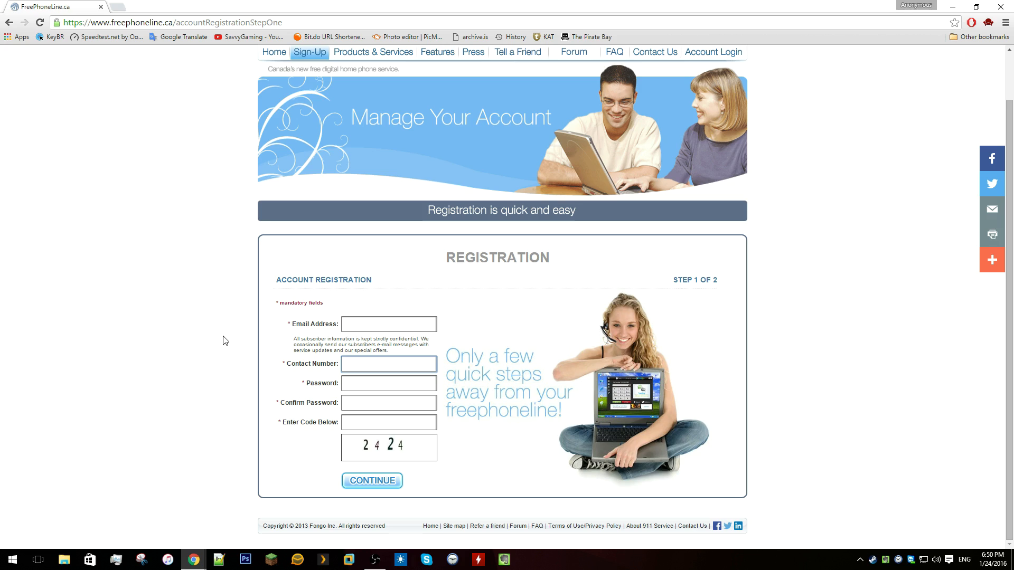
mouse_move(231, 336)
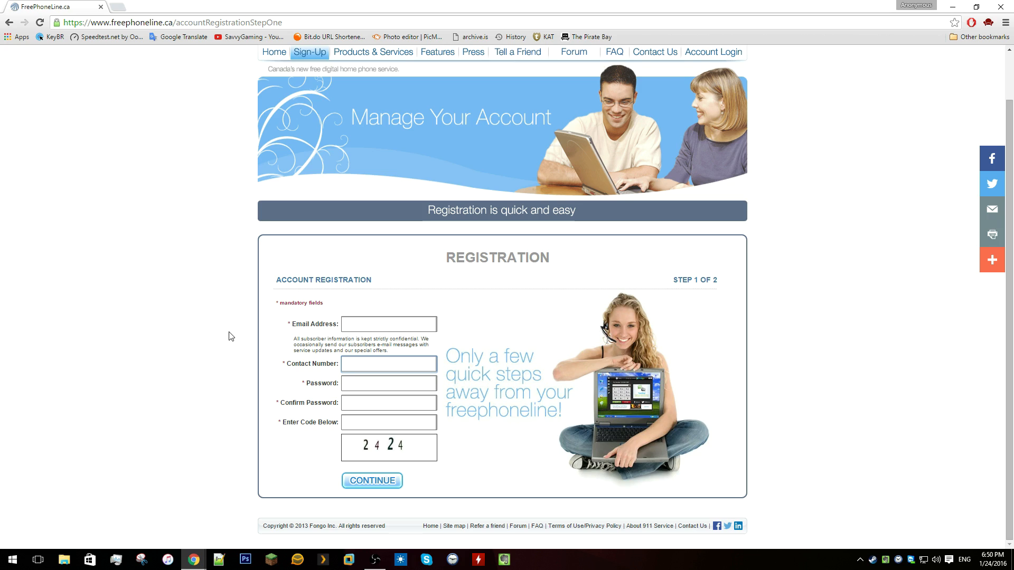
mouse_move(222, 319)
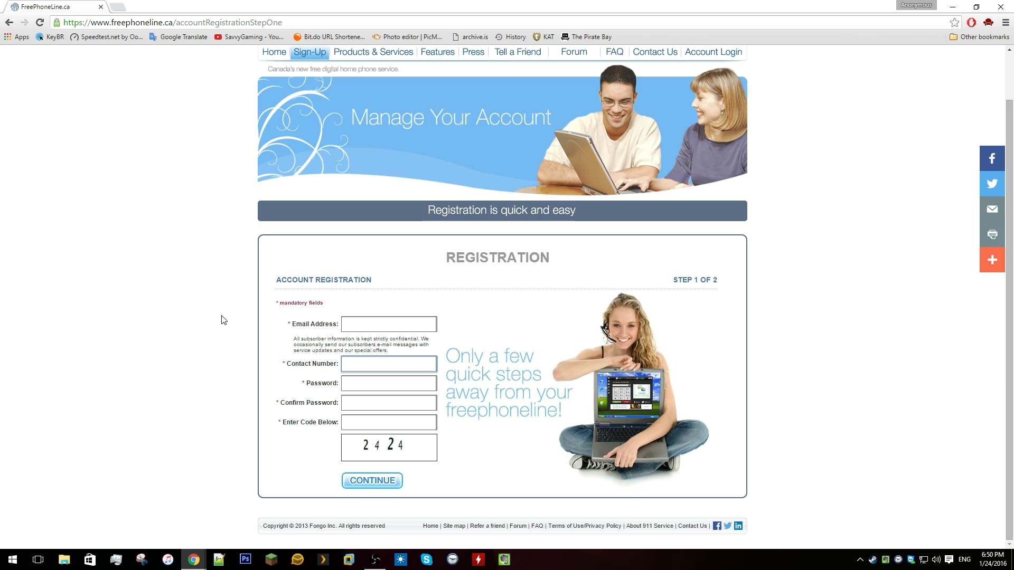
left_click(388, 363)
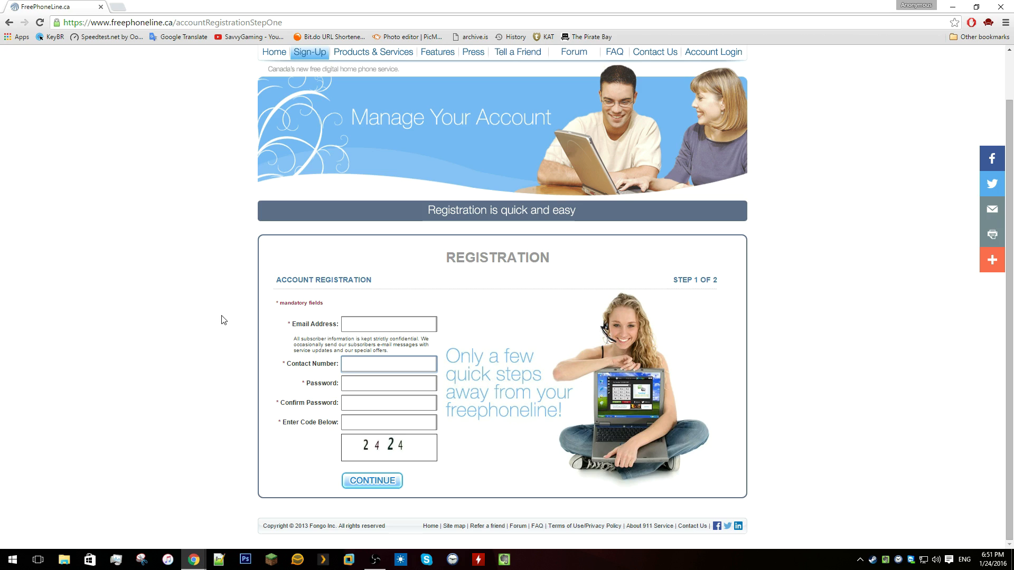
mouse_move(353, 313)
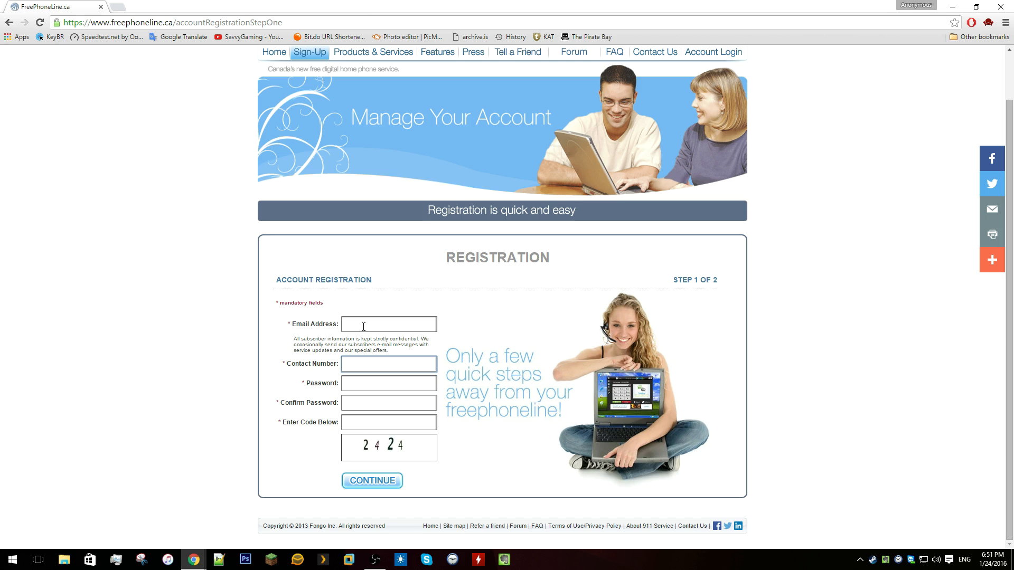
left_click(388, 363)
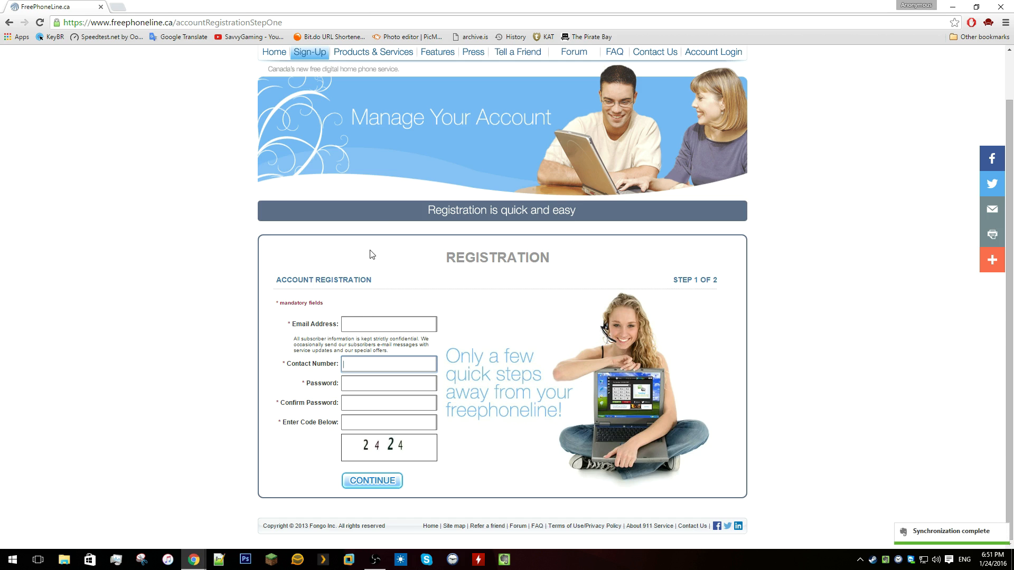
mouse_move(373, 52)
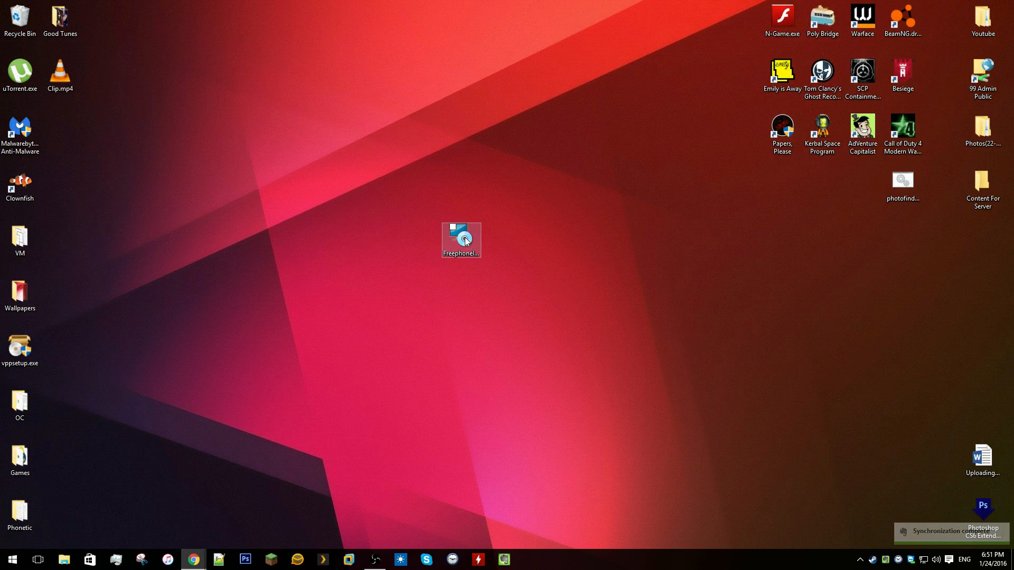
- Run the Freephoneline installer to the default folder and finish with Launch Freephoneline checked
double_click(461, 240)
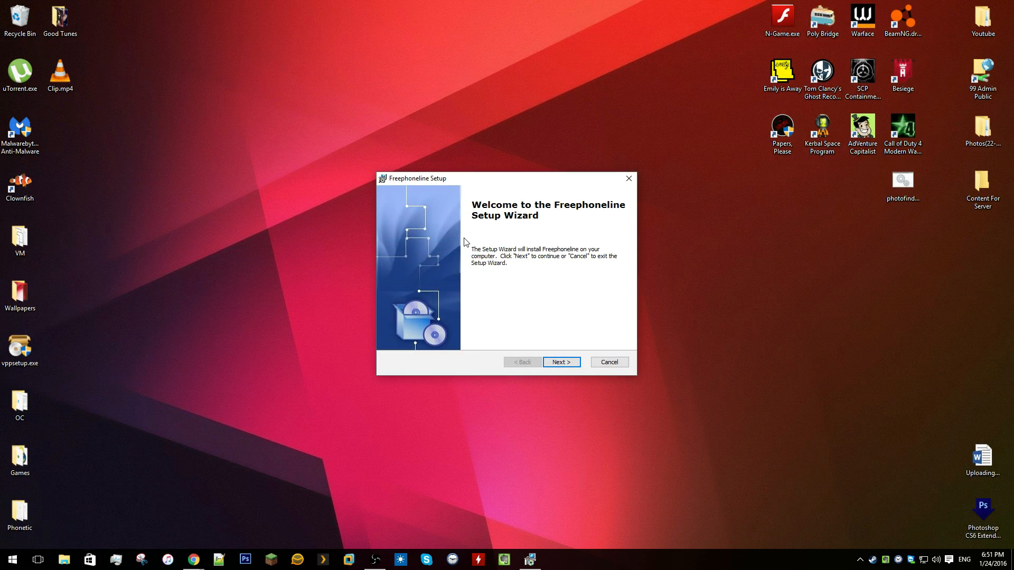
left_click(561, 362)
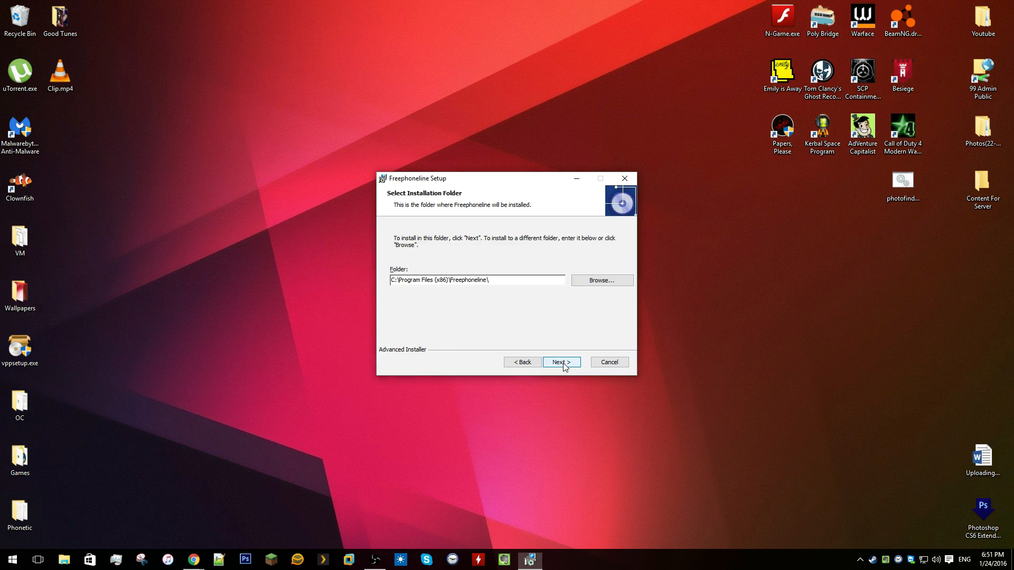
left_click(560, 362)
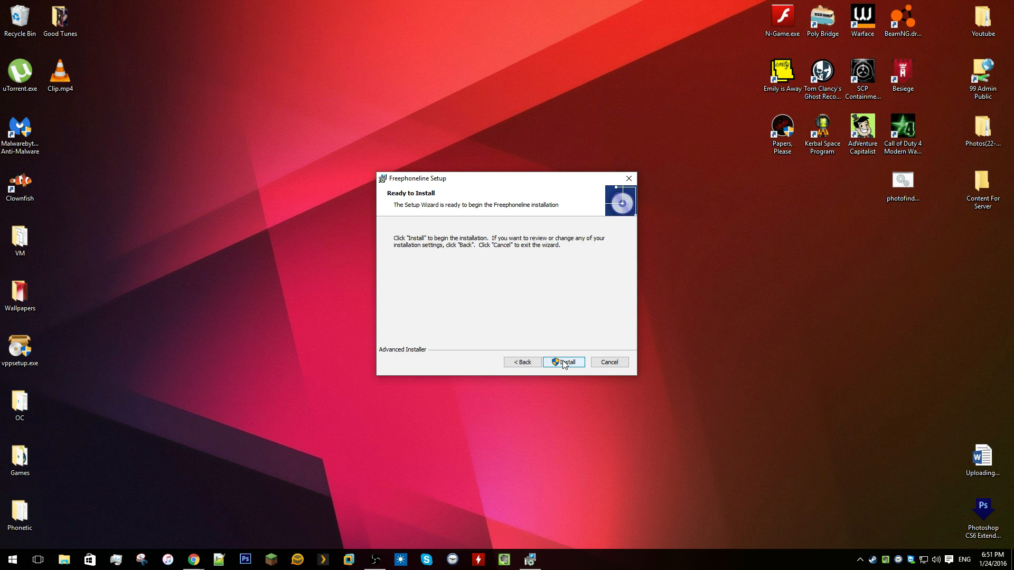
left_click(562, 363)
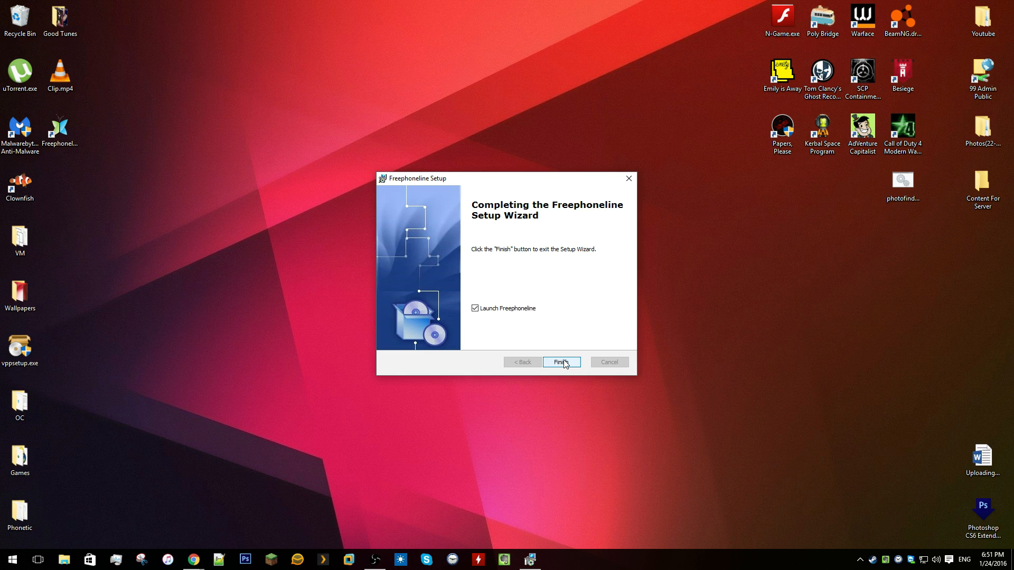
left_click(560, 362)
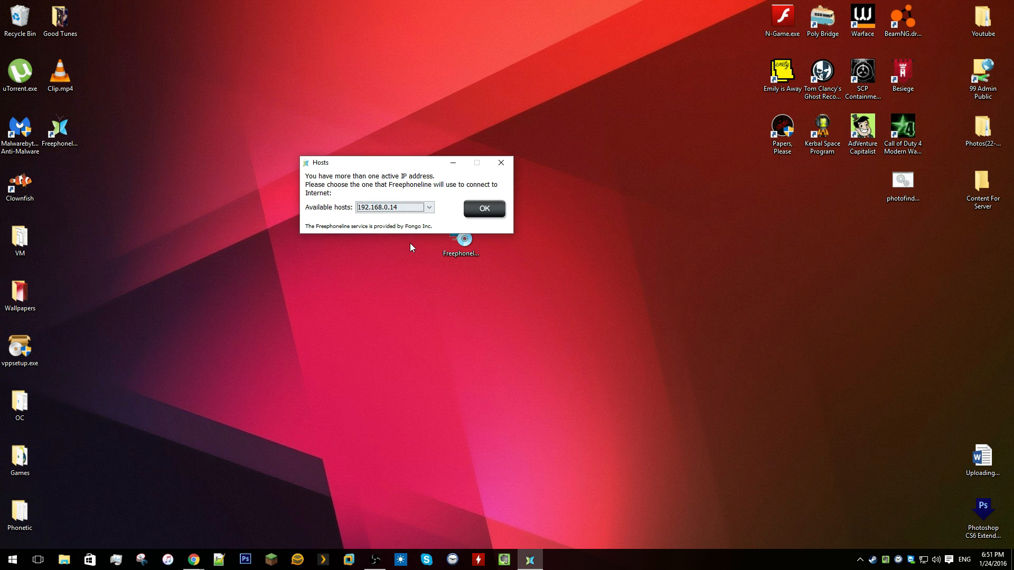
mouse_move(396, 244)
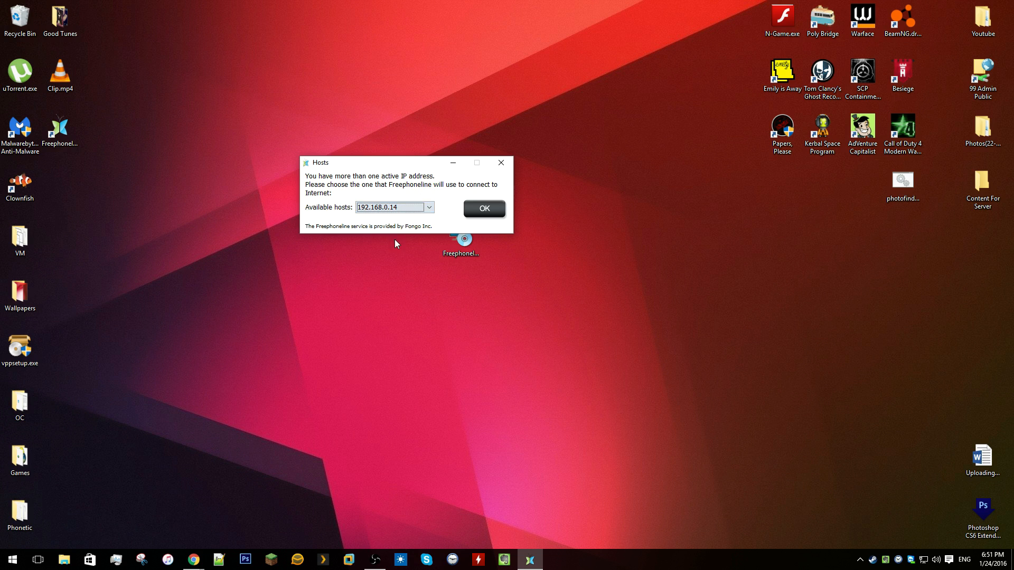
- Start a Command Prompt from the taskbar while the Hosts IP prompt waits
left_click(9, 559)
type("ip")
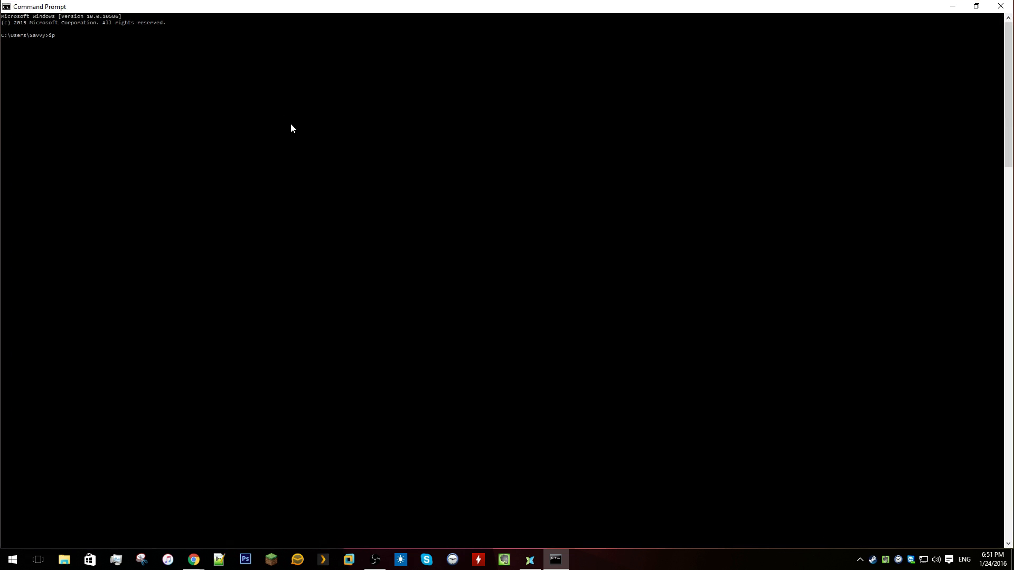
- Run ipconfig to list the adapters and the local address 192.168.0.14
type("conf")
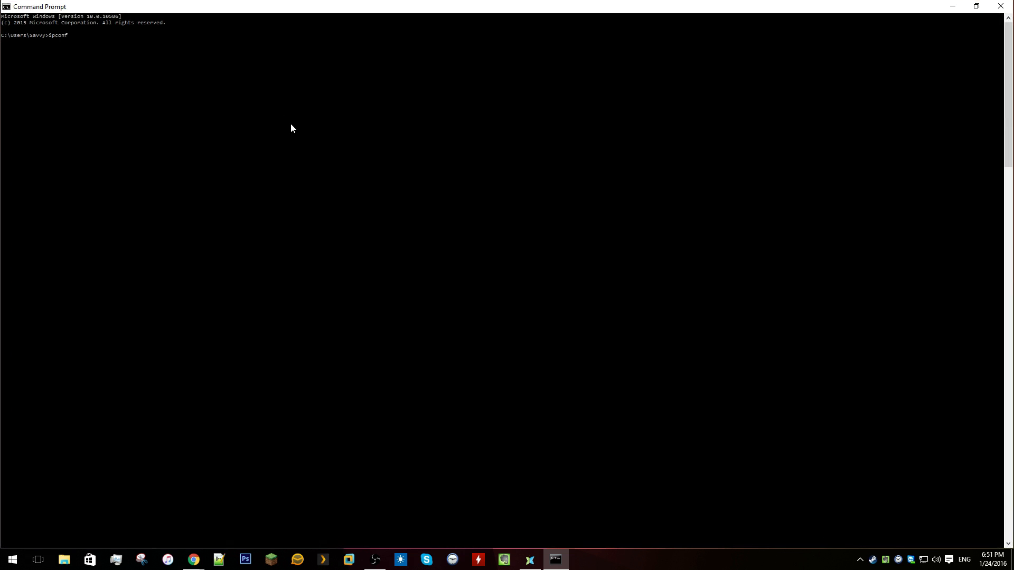
type("ig")
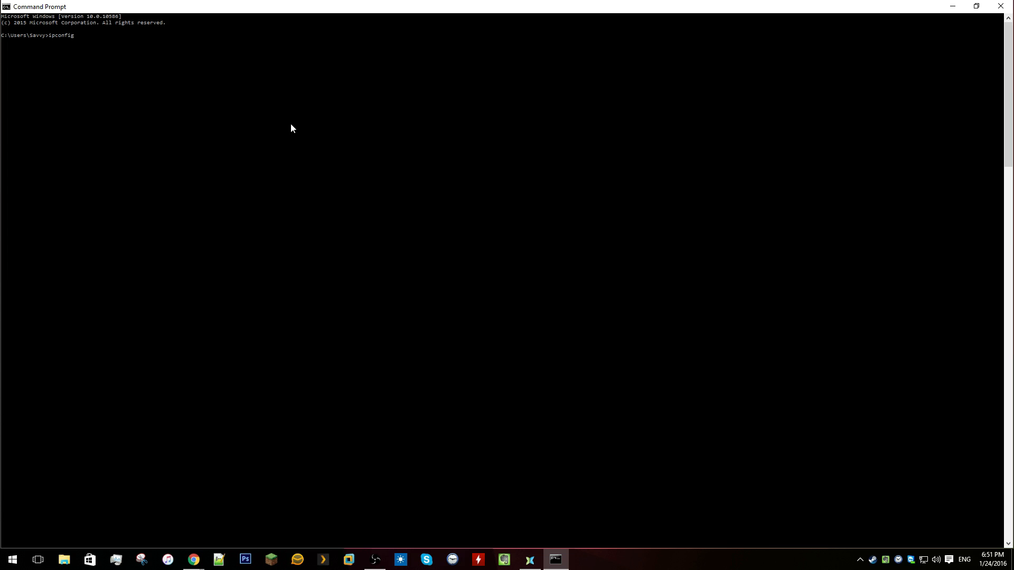
key("Return")
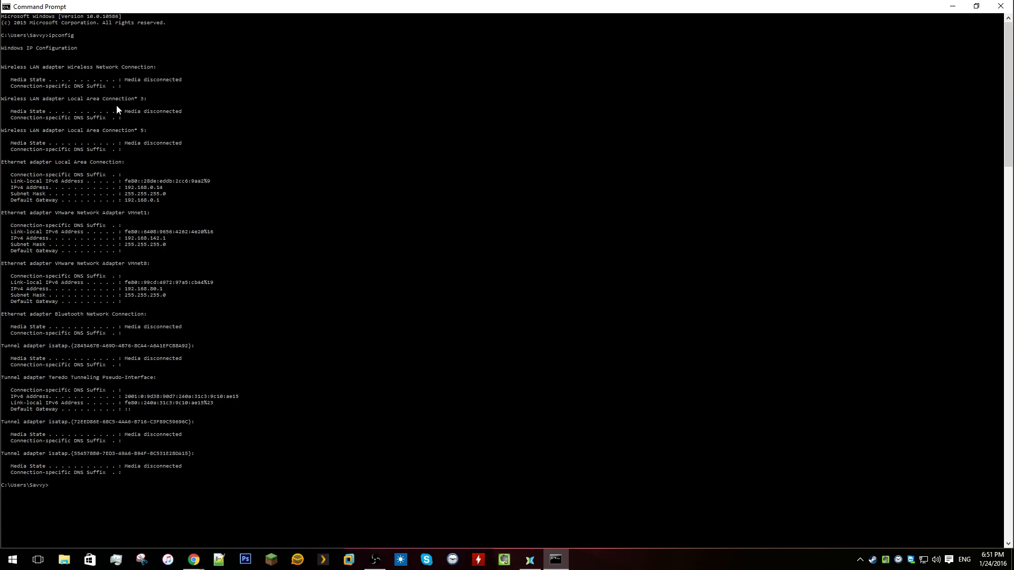
mouse_move(163, 242)
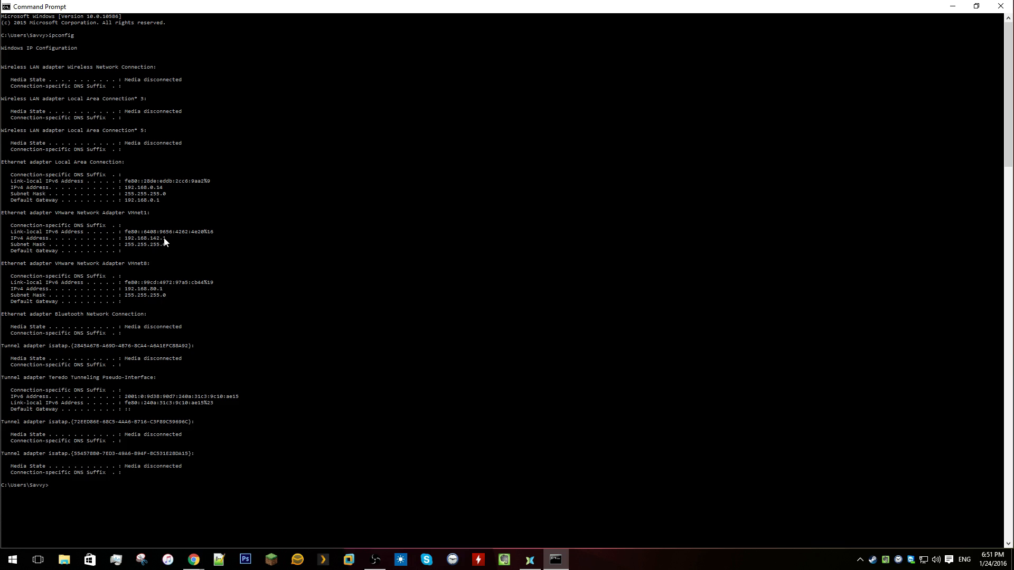
mouse_move(56, 205)
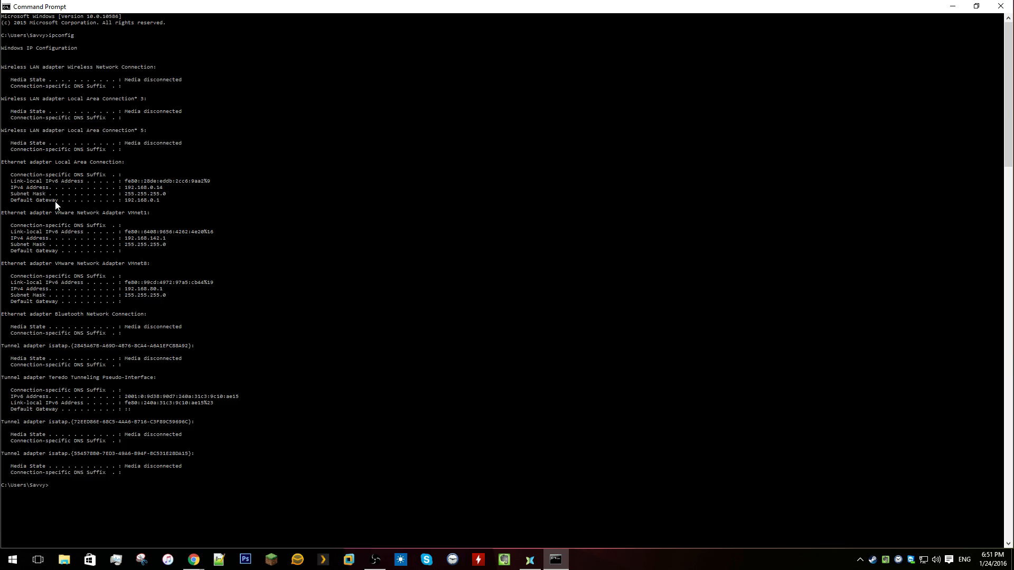
mouse_move(183, 214)
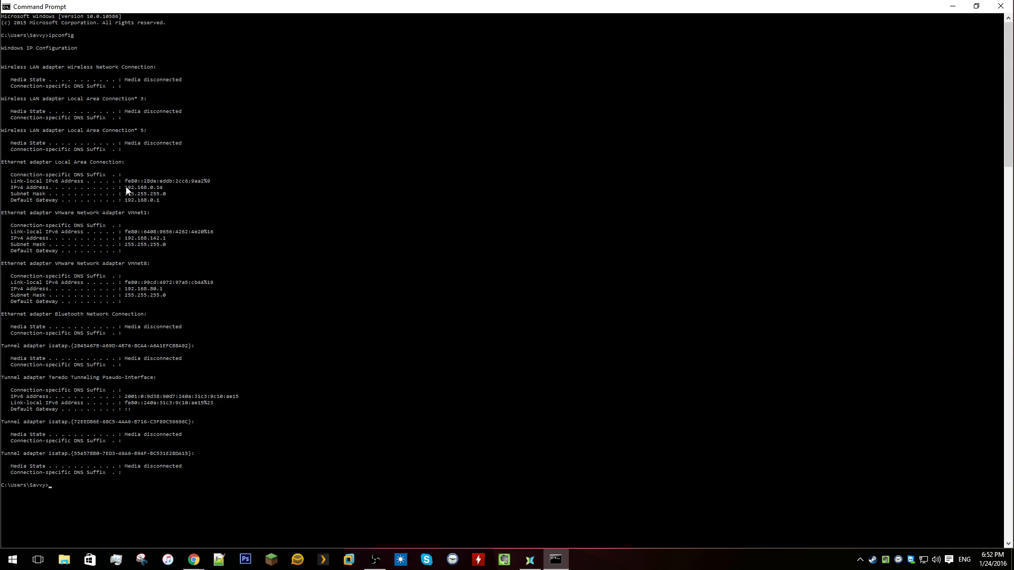
mouse_move(179, 176)
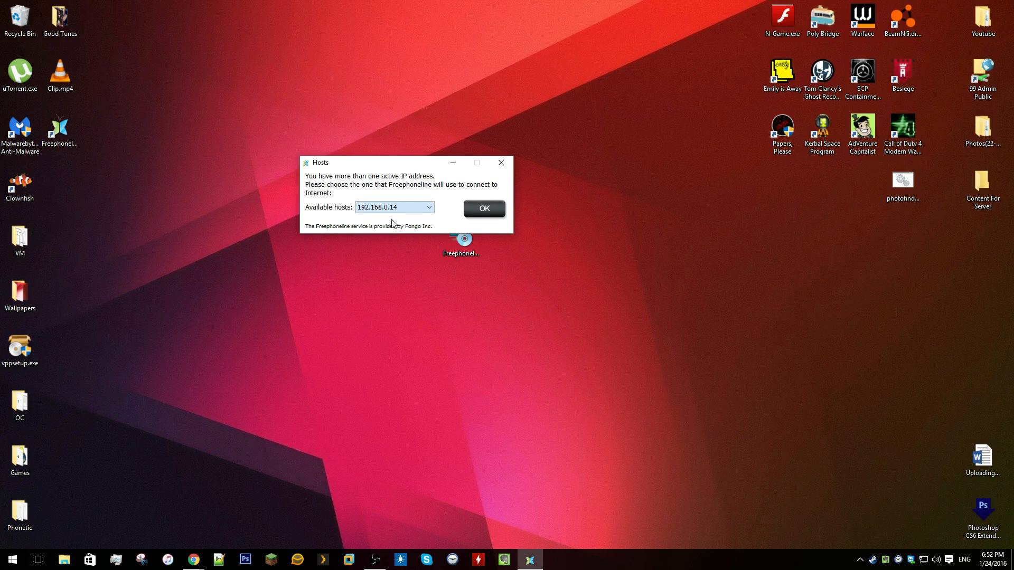
- Confirm 192.168.0.14 in the Hosts dialog and reach the dialer showing the account number
left_click(483, 208)
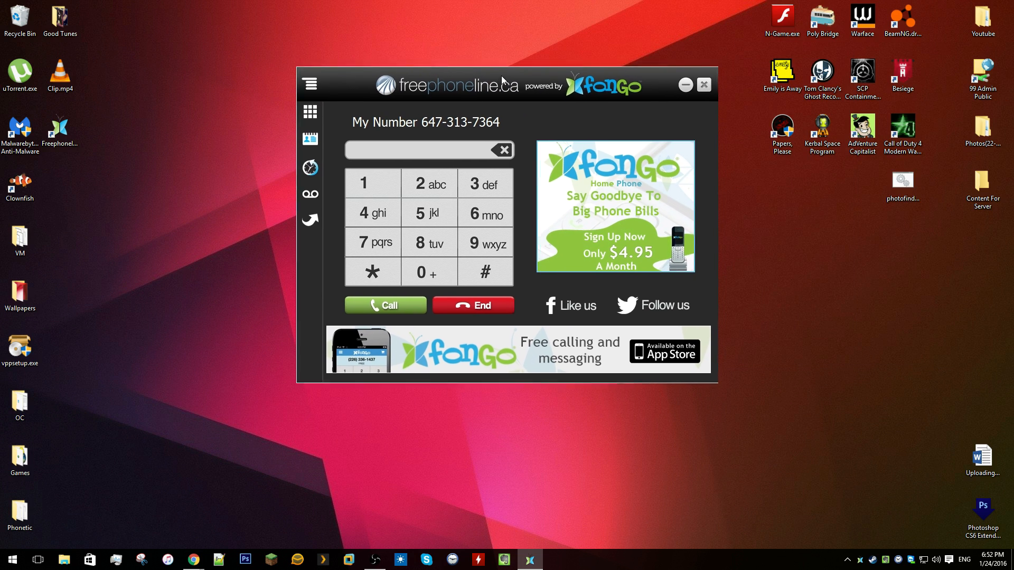
left_click(429, 151)
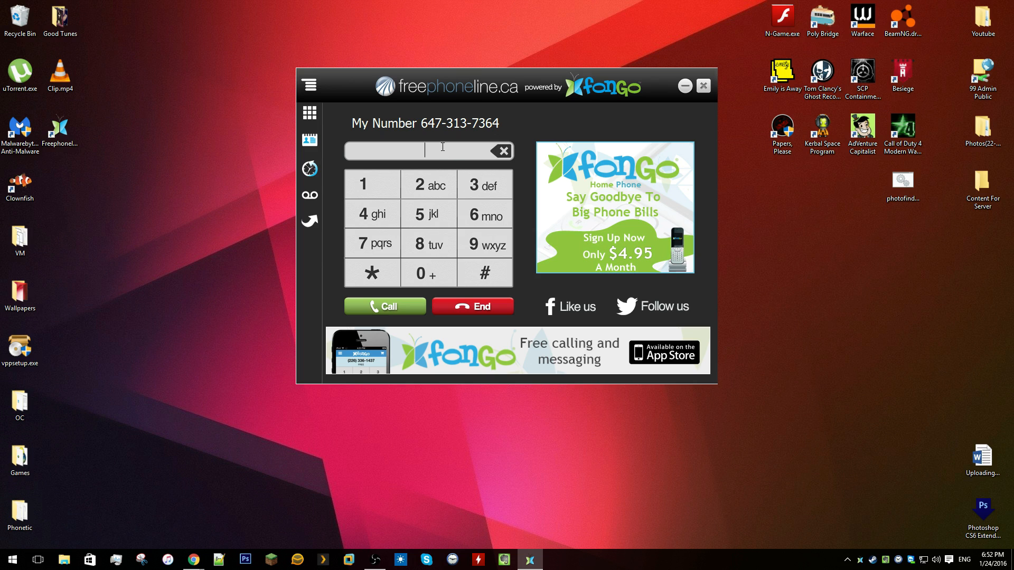
mouse_move(422, 152)
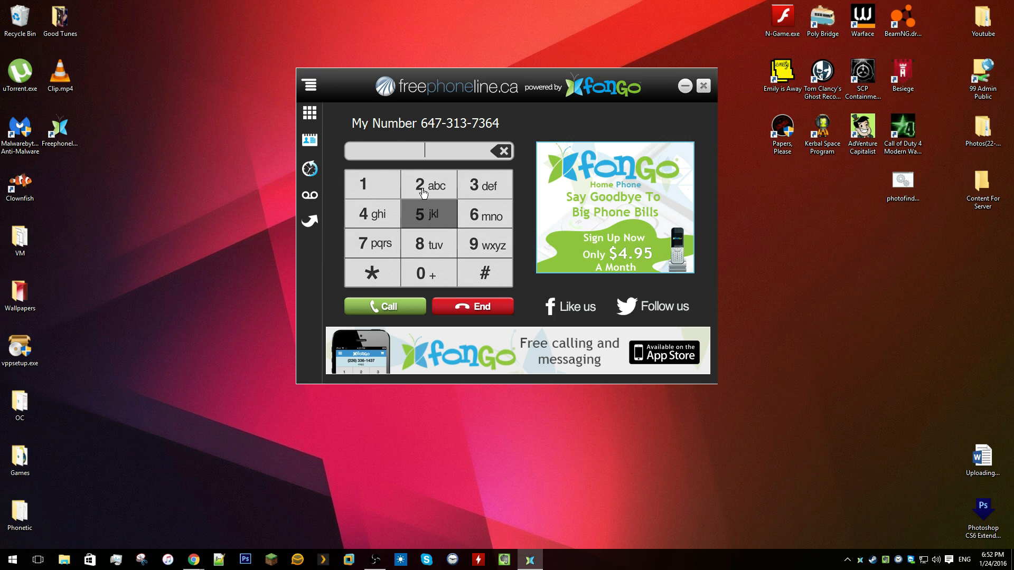
mouse_move(525, 91)
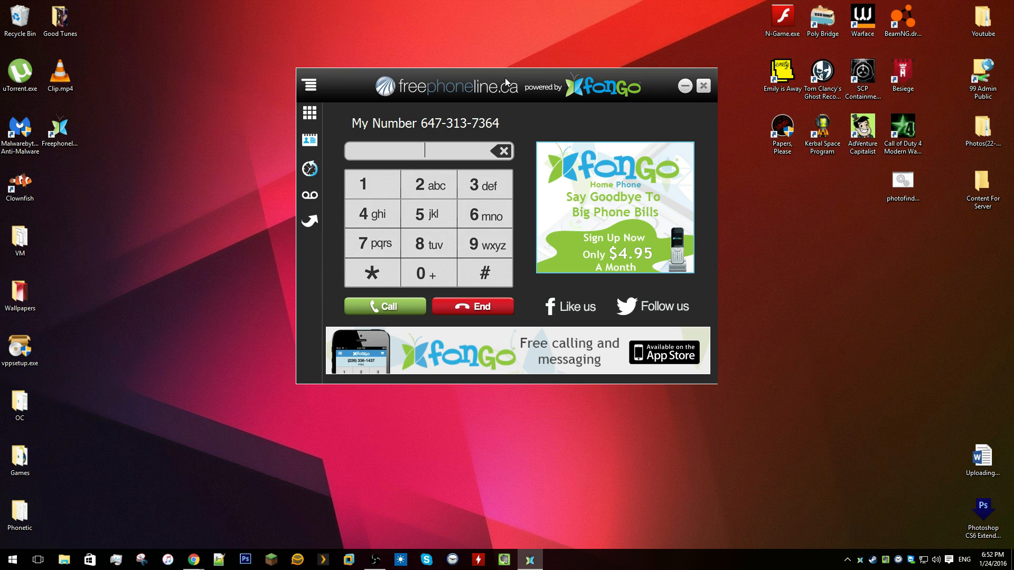
mouse_move(534, 82)
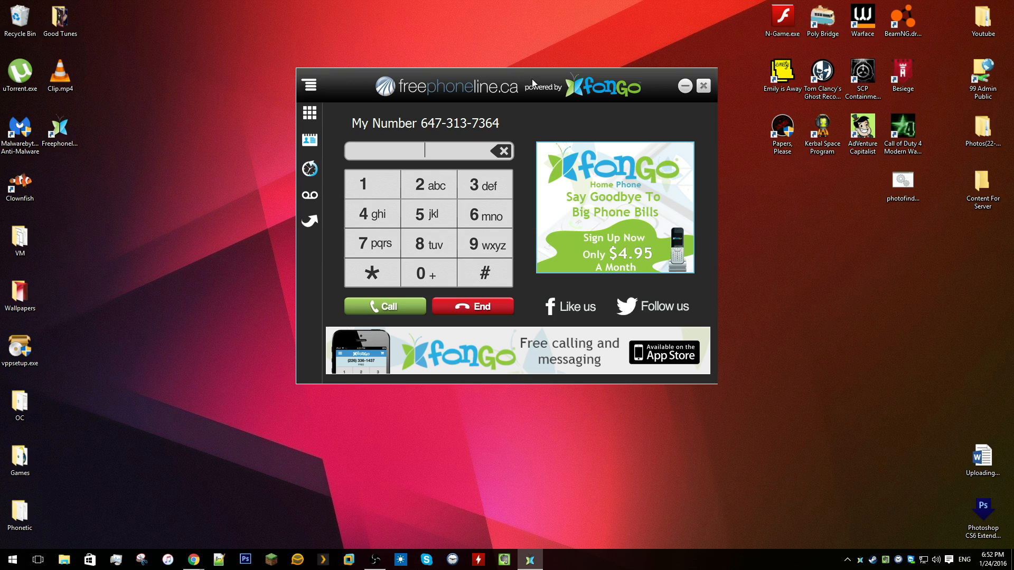
mouse_move(520, 95)
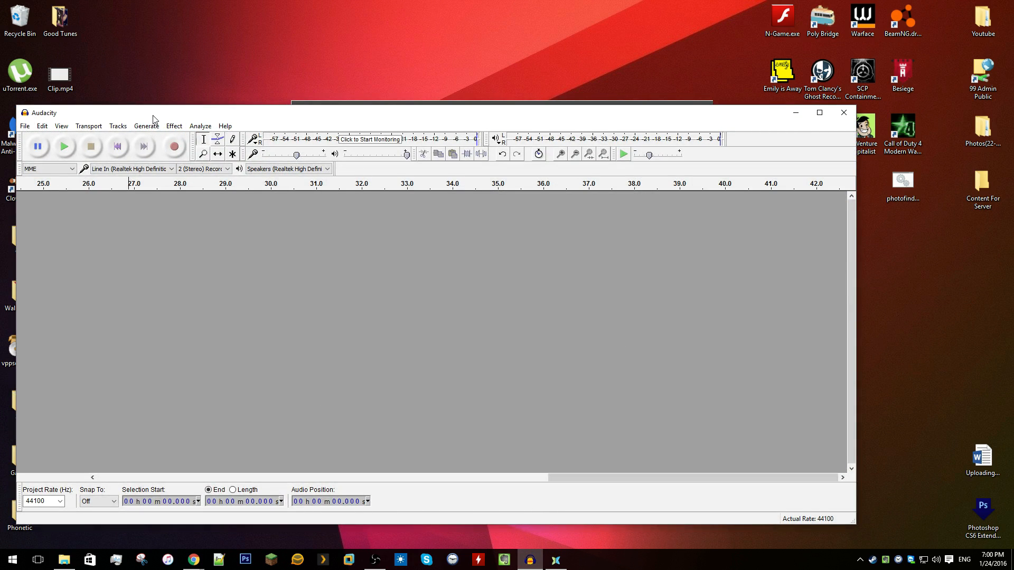
left_click(173, 146)
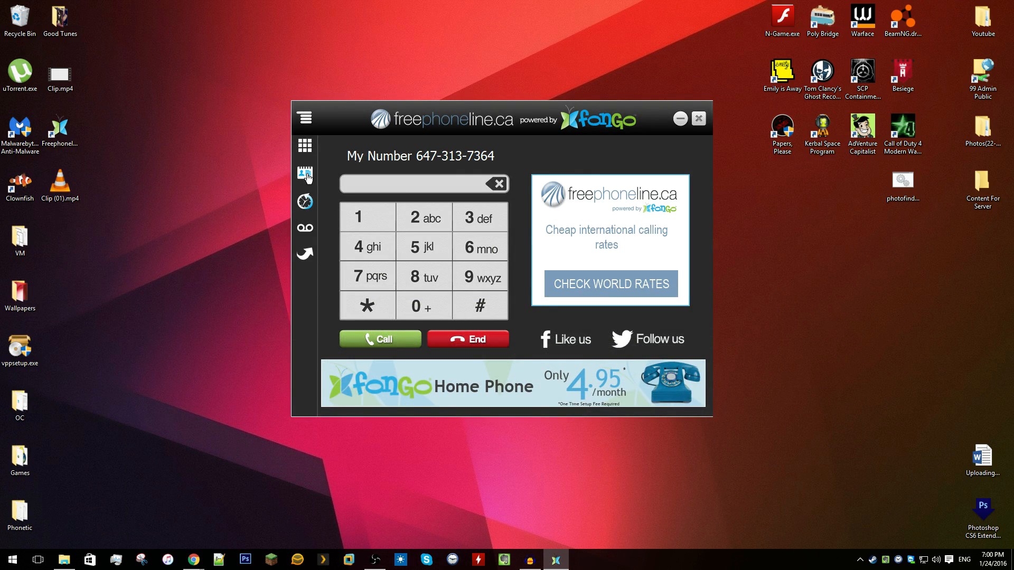
- Call the saved contact Savvy from the contacts list and hang up after 28 seconds
left_click(304, 171)
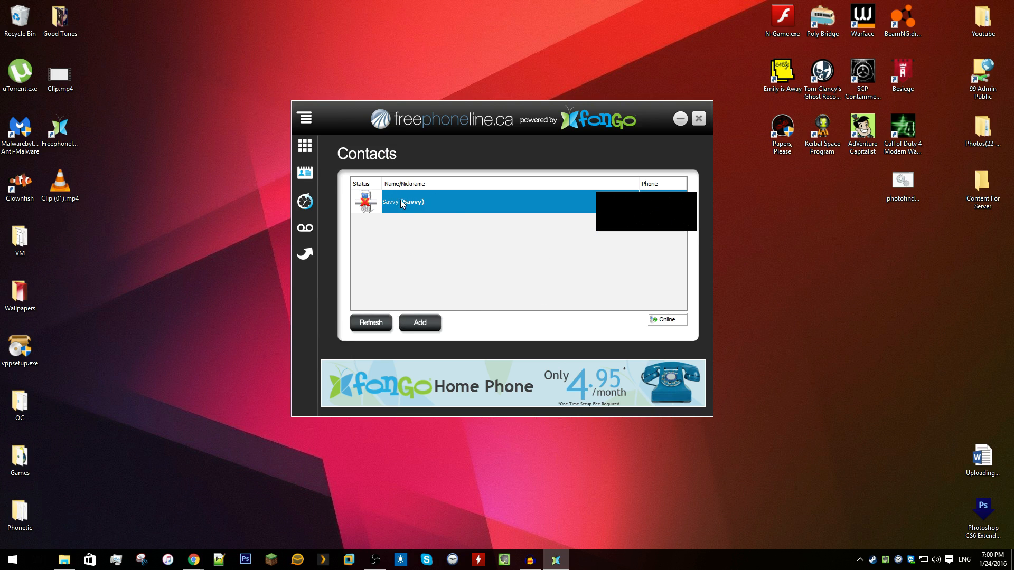
double_click(402, 202)
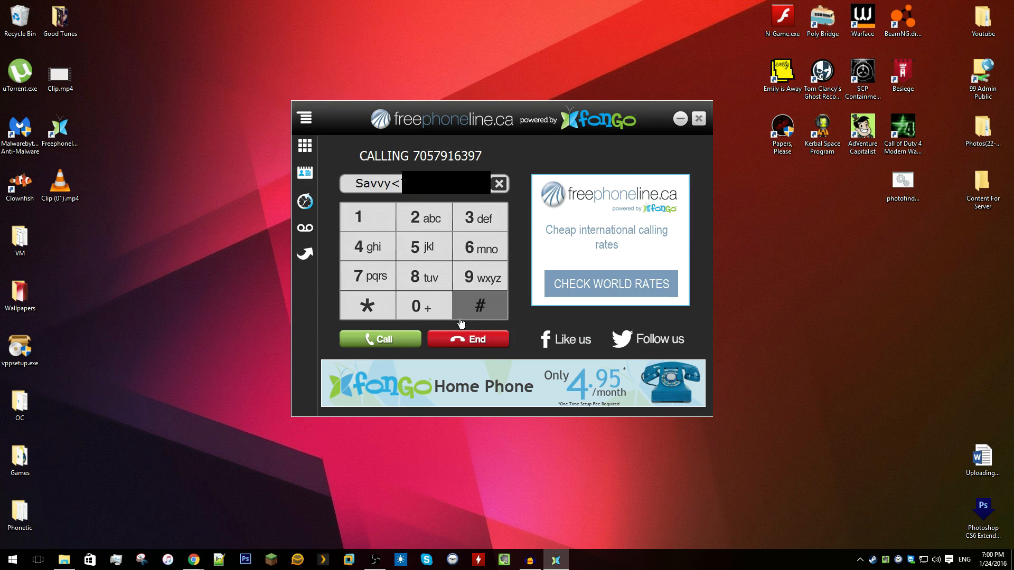
mouse_move(480, 247)
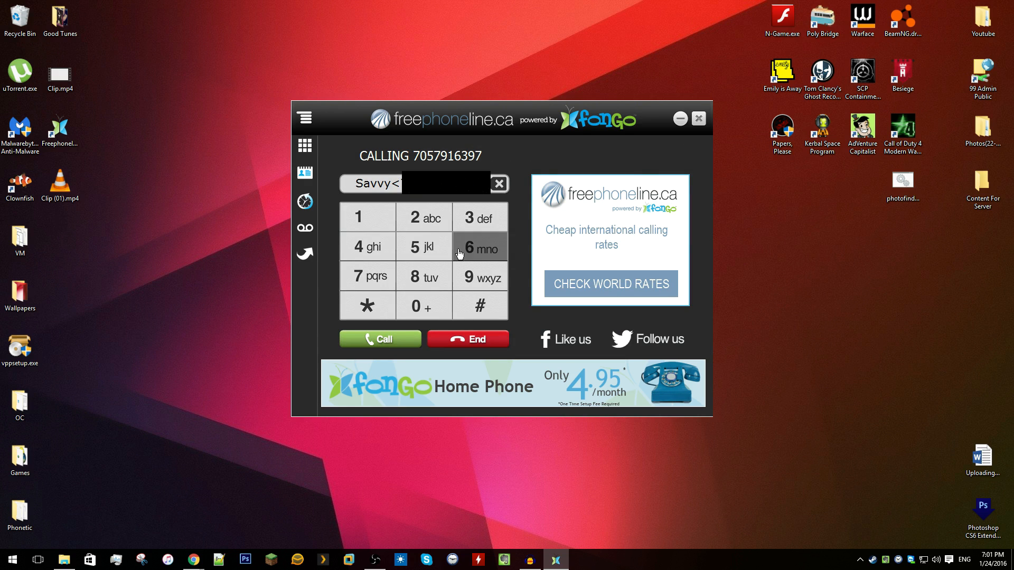
mouse_move(479, 278)
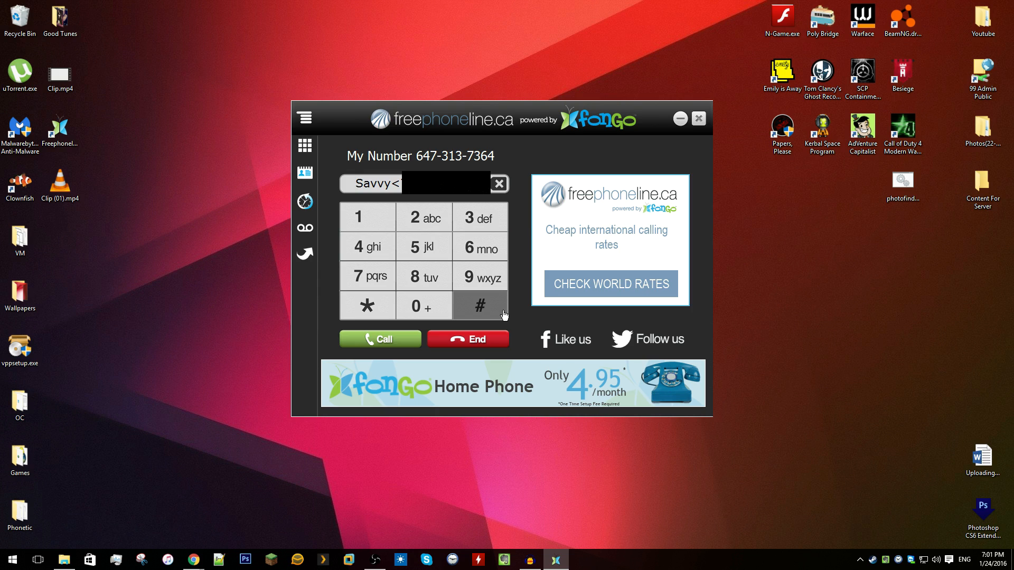
left_click(379, 339)
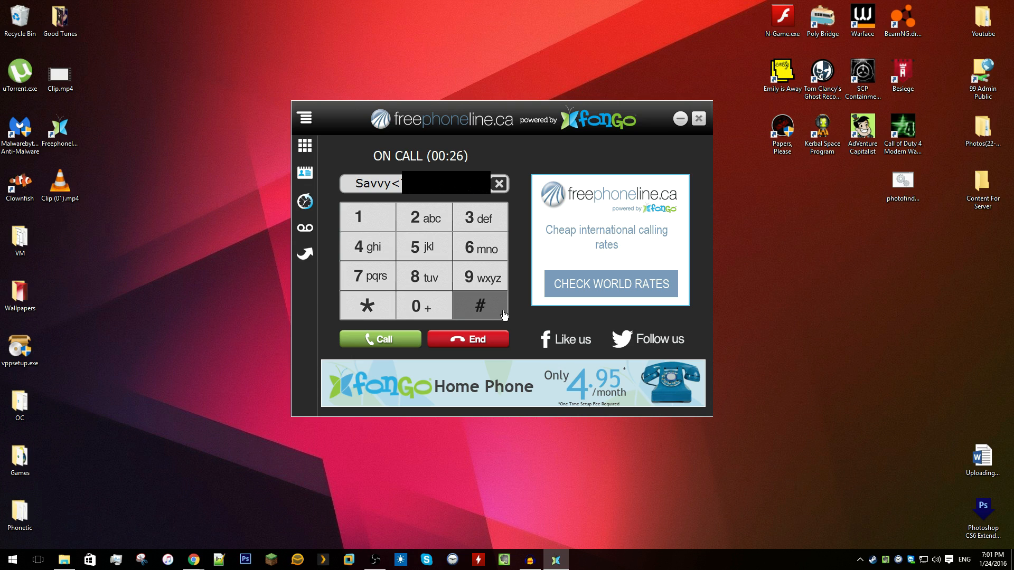
left_click(468, 339)
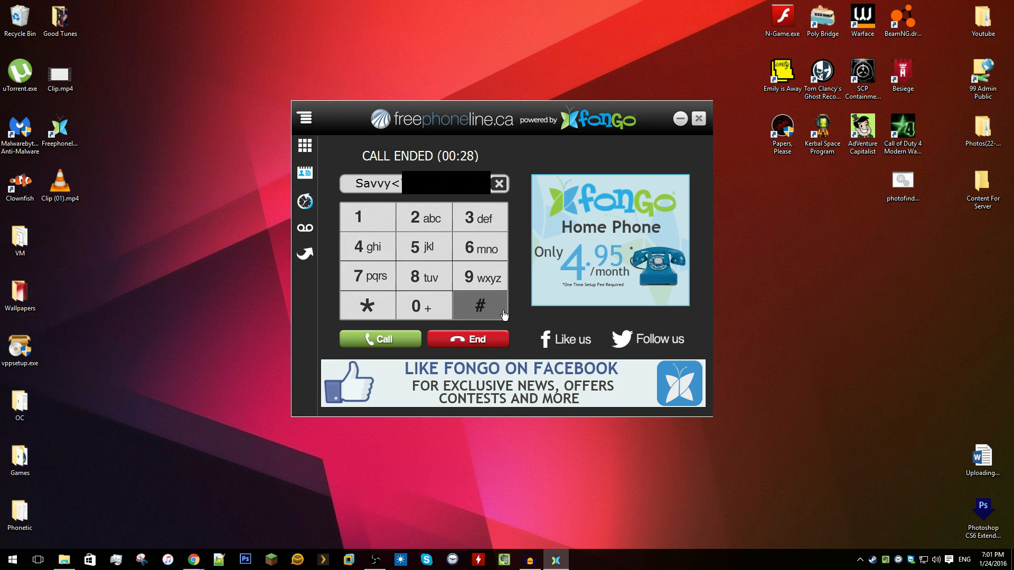
- Clear the dialer, hide the softphone, then accept the incoming anonymous call and end it
left_click(498, 184)
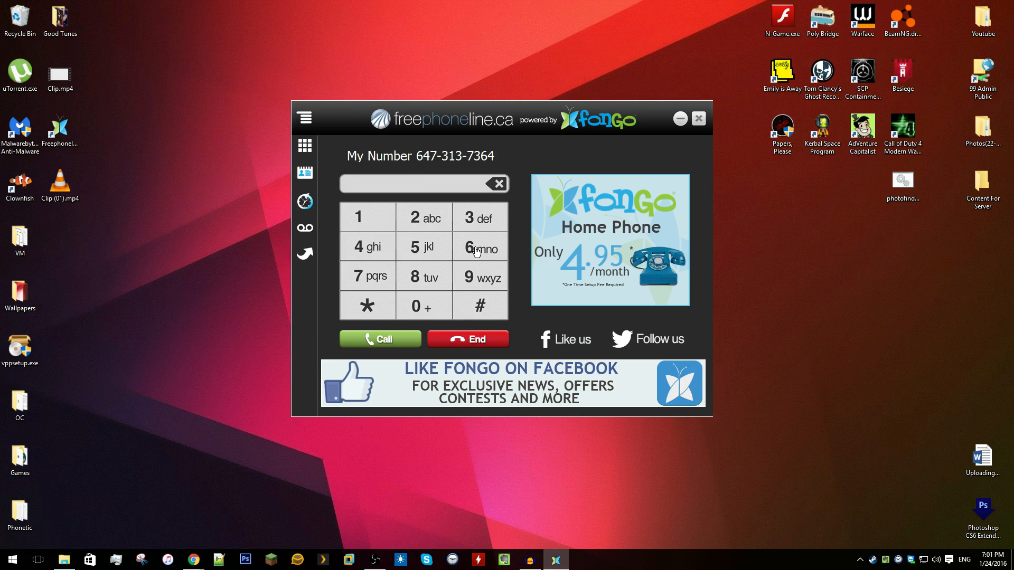
mouse_move(523, 116)
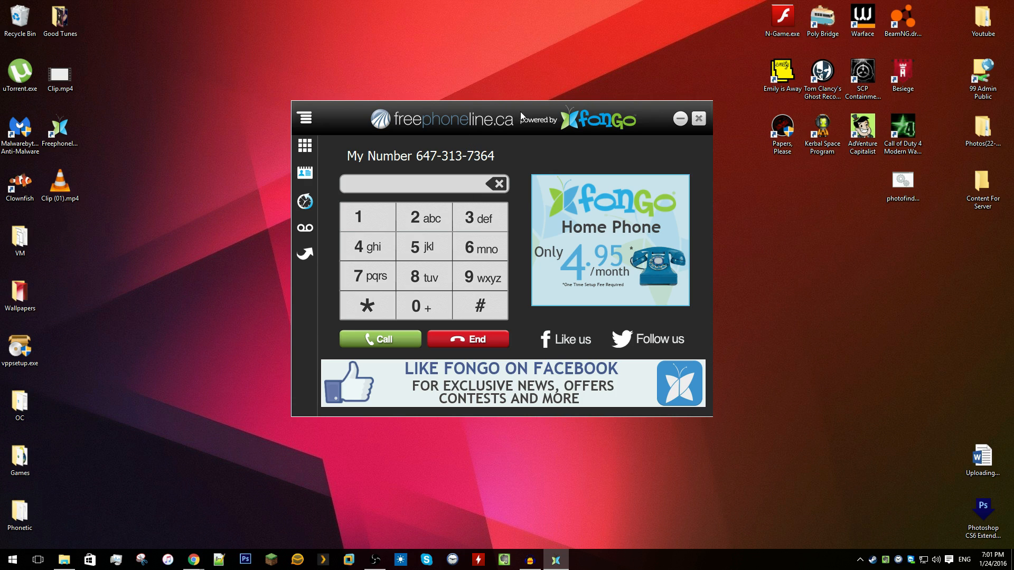
left_click(697, 119)
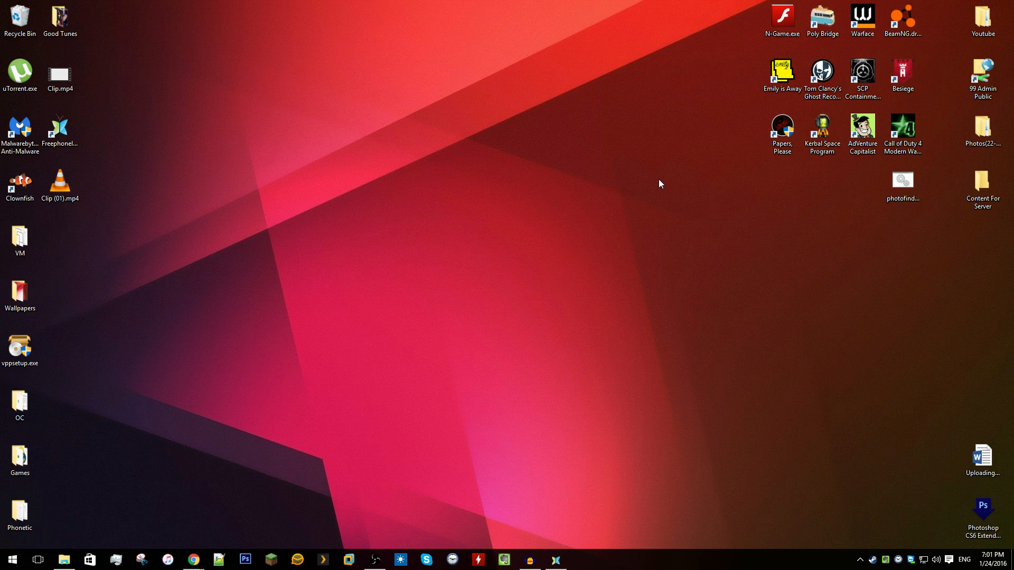
mouse_move(643, 146)
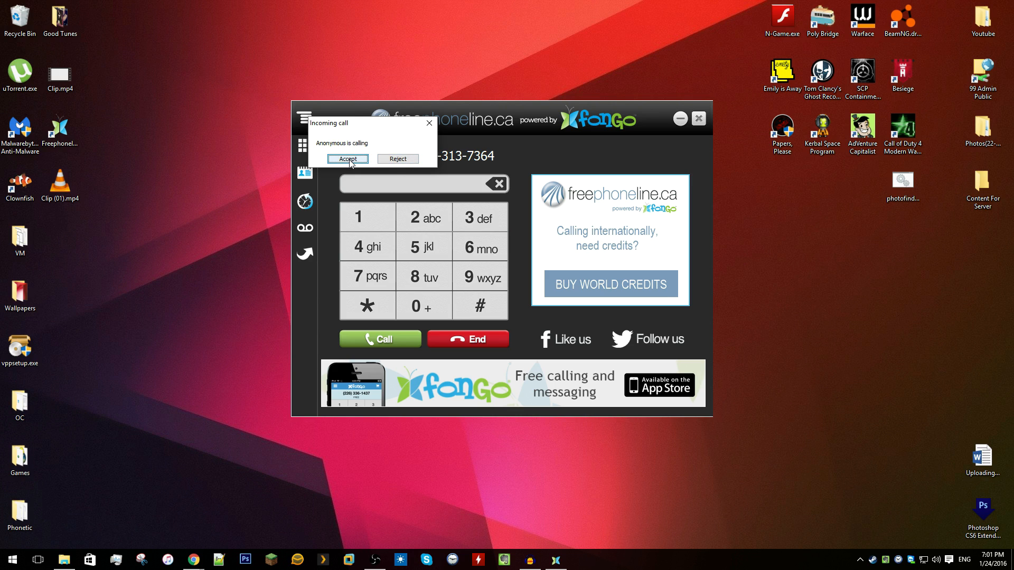
mouse_move(432, 178)
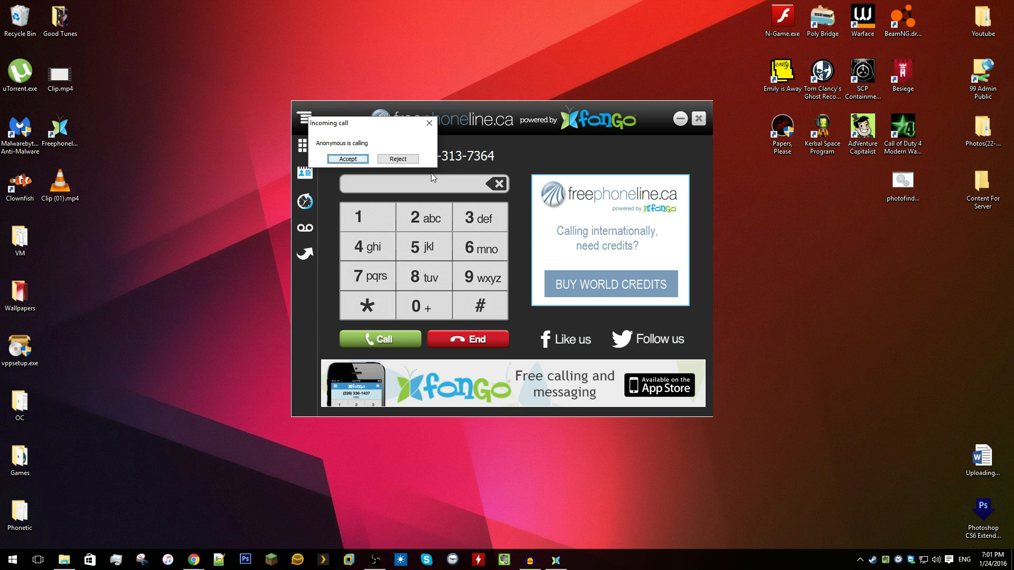
mouse_move(347, 158)
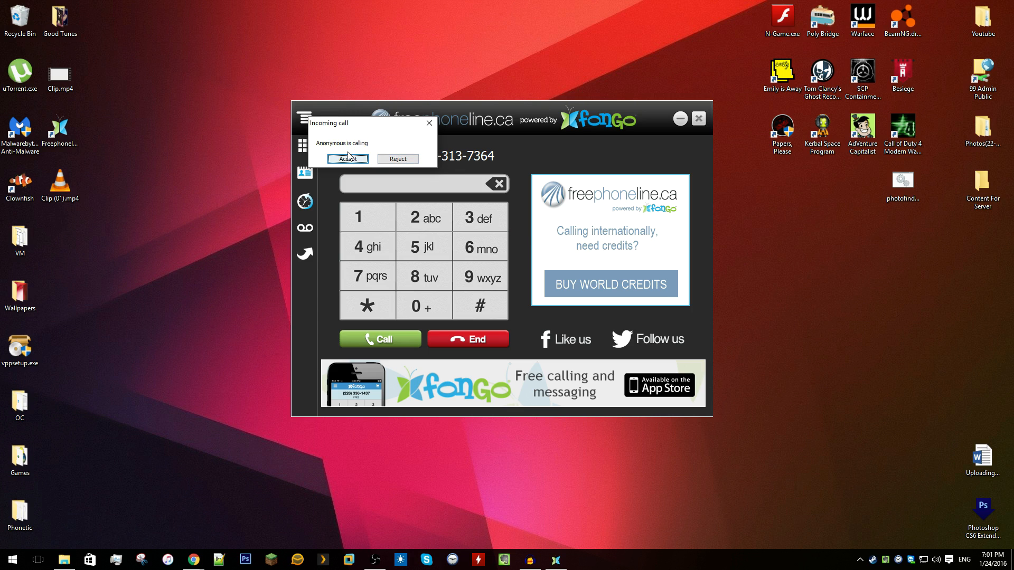
left_click(348, 159)
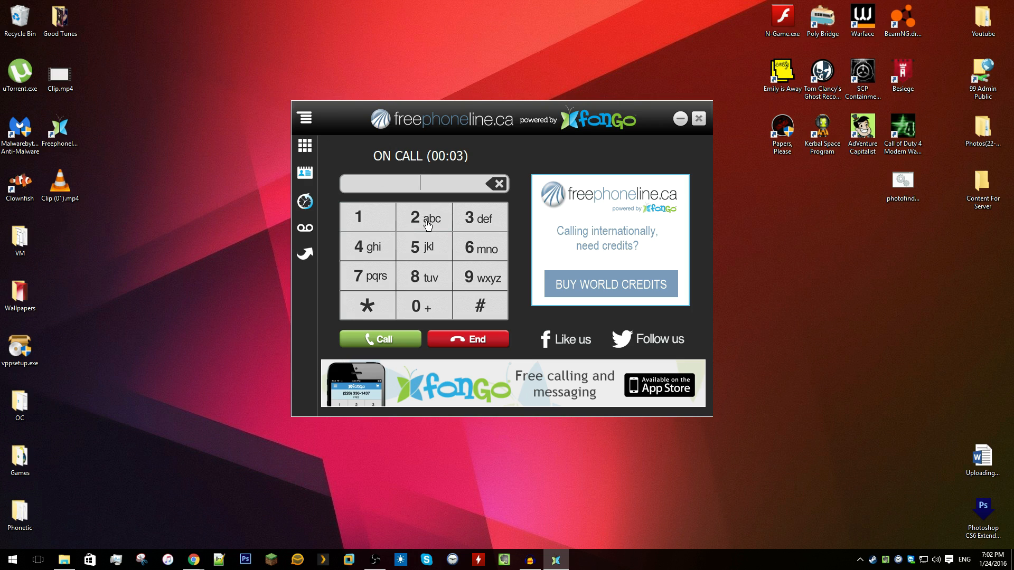
left_click(468, 339)
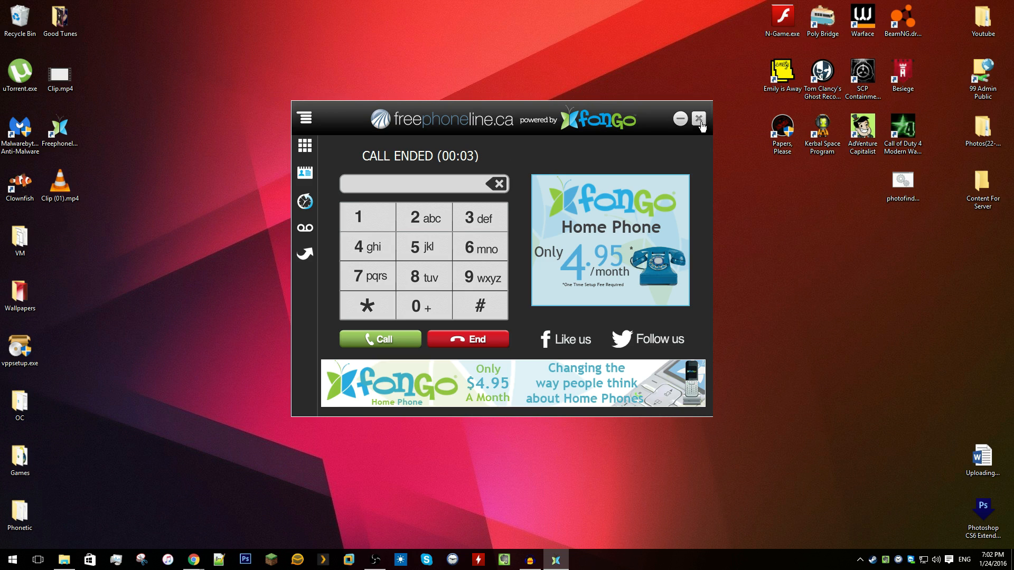
- Close the Freephoneline window and select its desktop shortcut
left_click(699, 119)
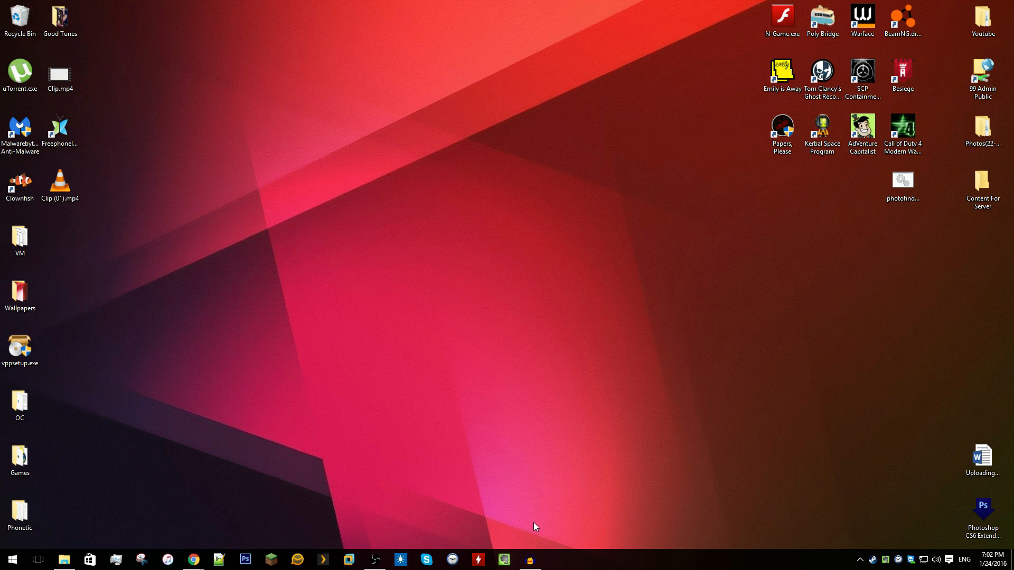
mouse_move(547, 500)
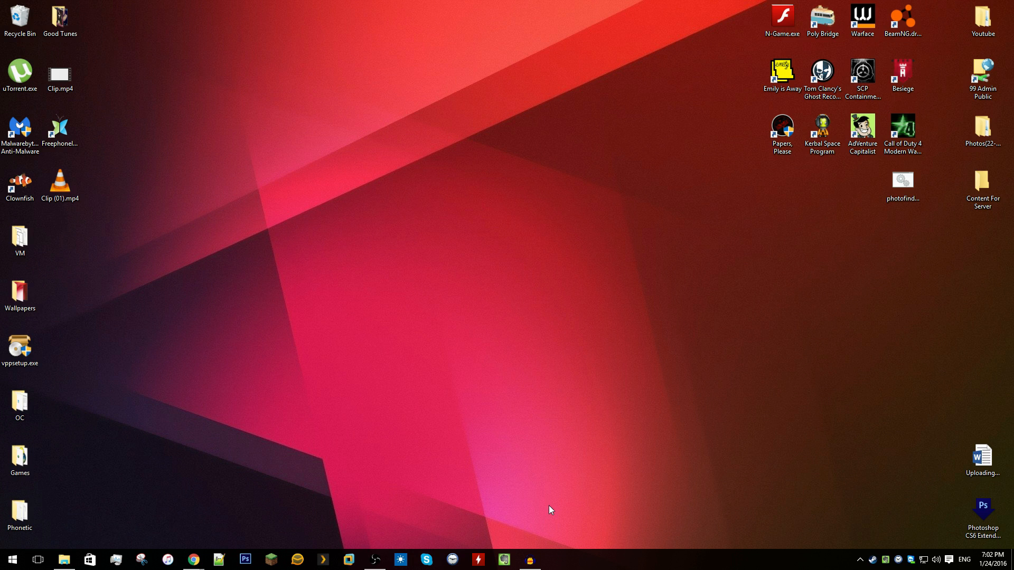
mouse_move(563, 482)
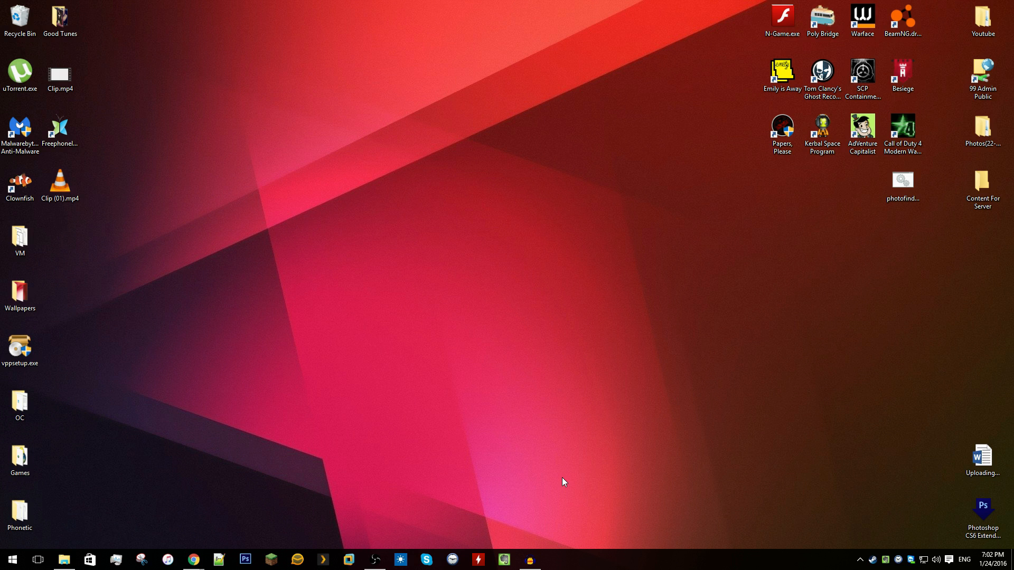
left_click(59, 126)
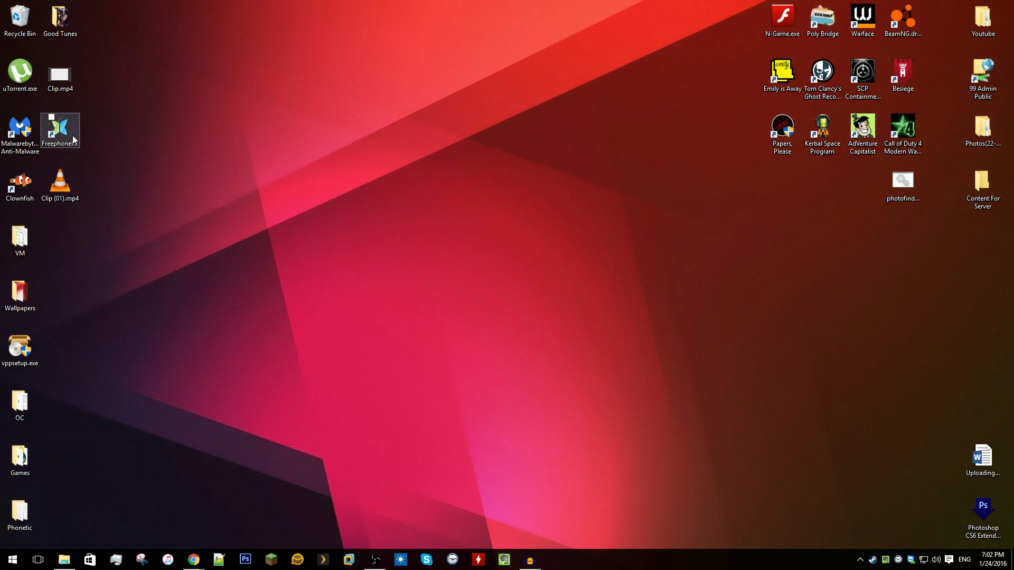
- Relaunch via 192.168.0.14, call voicemail at *98, send 1, hang up and hide the window
double_click(60, 128)
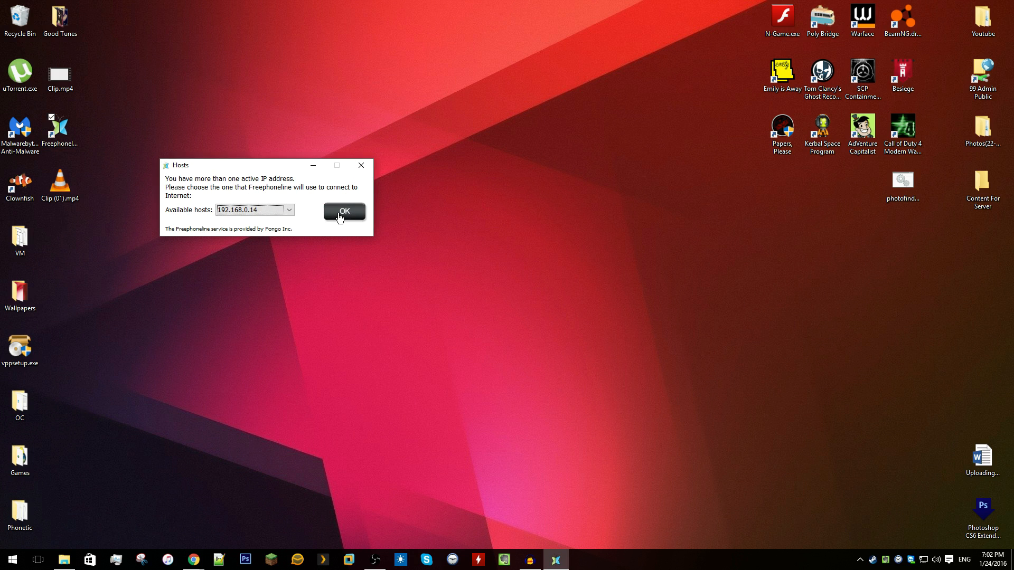
left_click(343, 211)
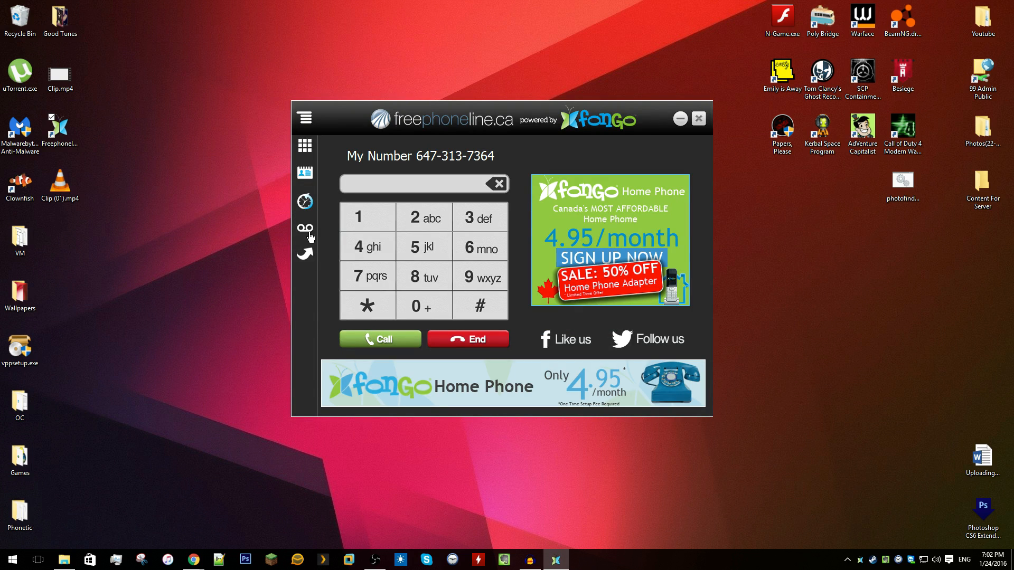
left_click(379, 339)
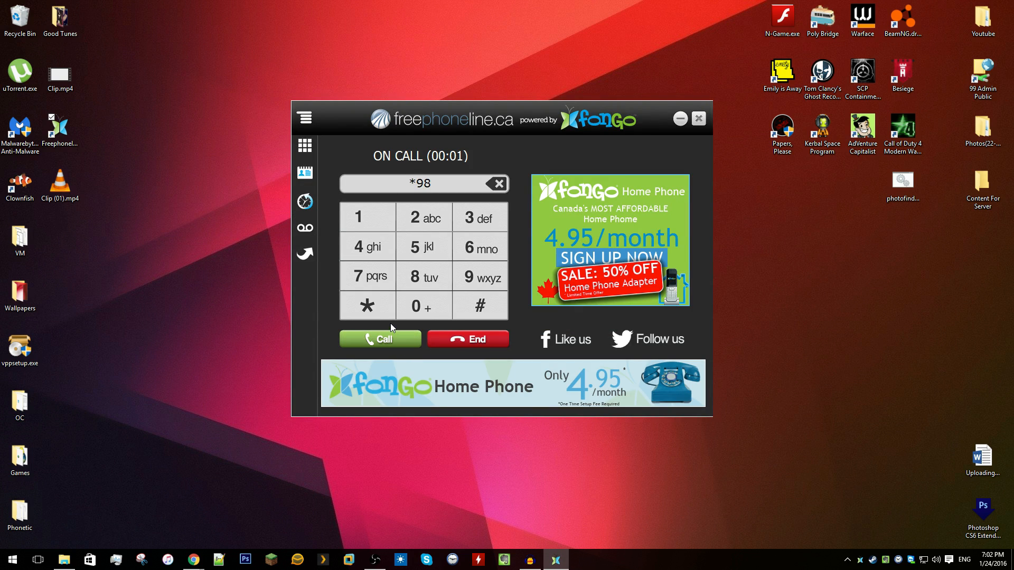
mouse_move(366, 246)
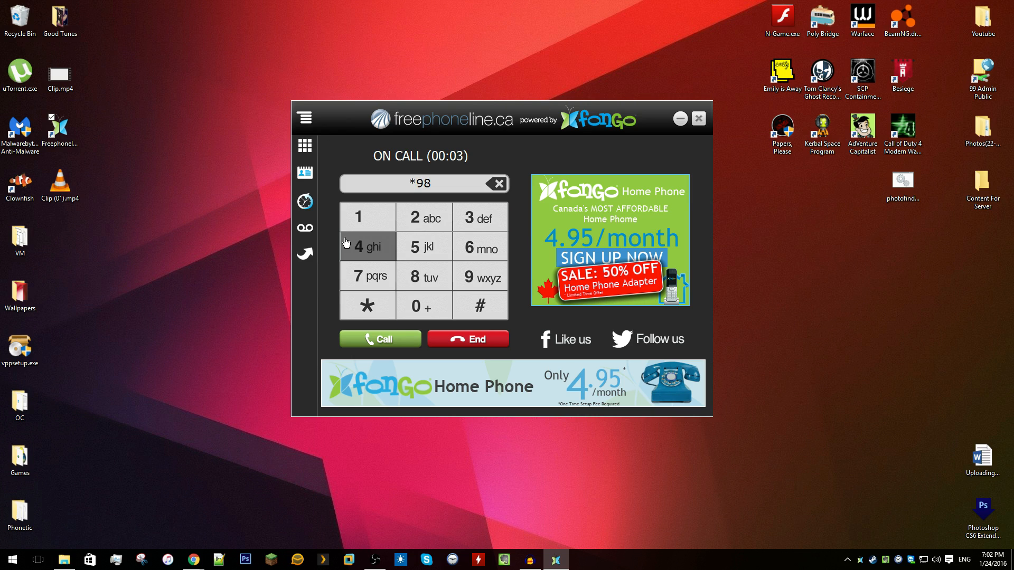
left_click(366, 217)
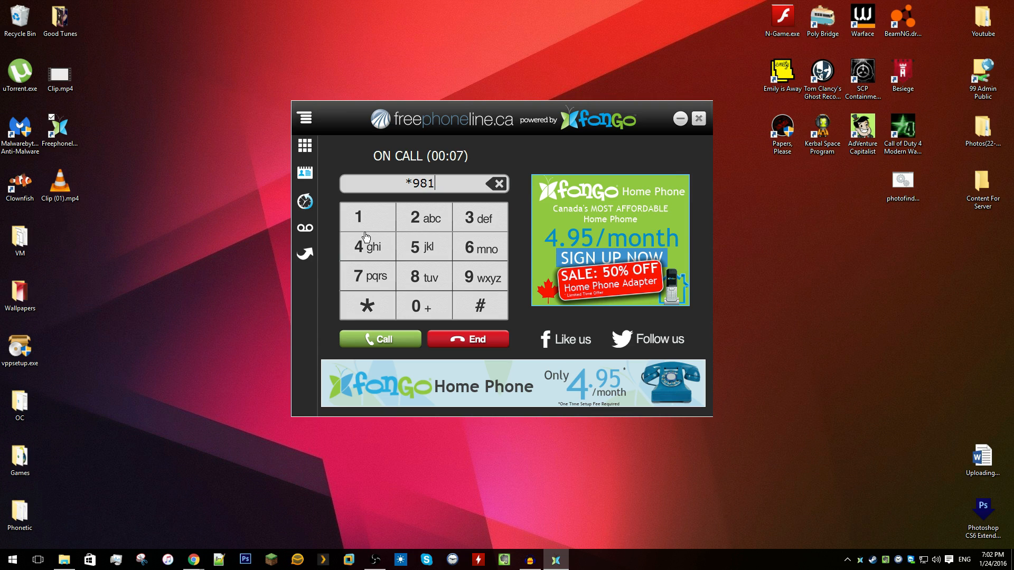
mouse_move(430, 386)
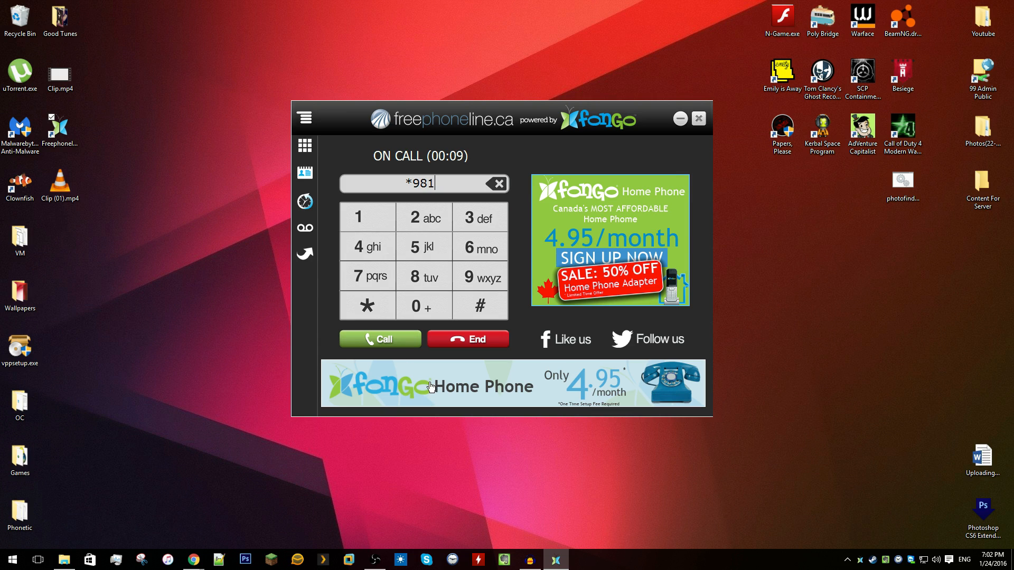
left_click(468, 338)
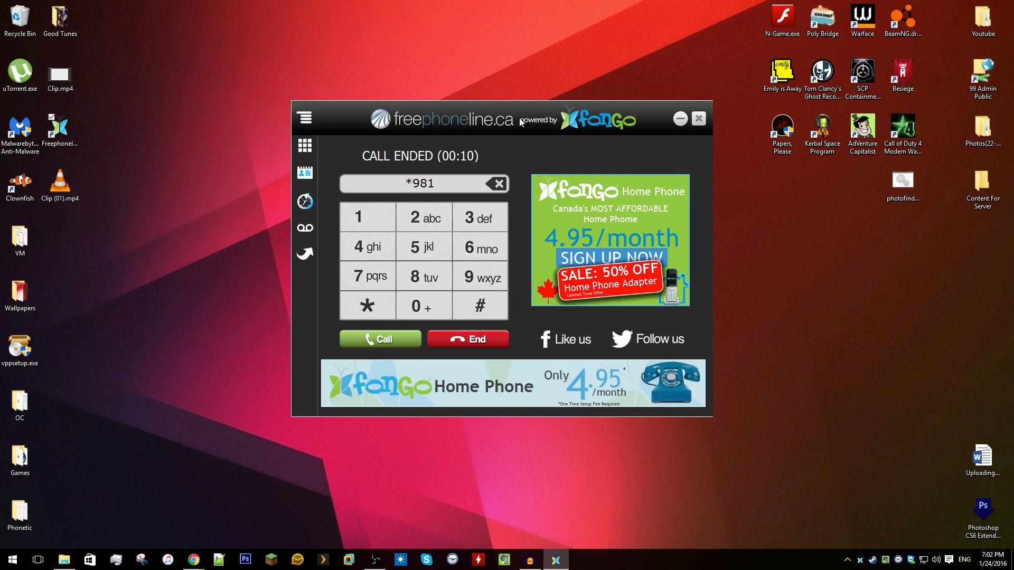
mouse_move(532, 116)
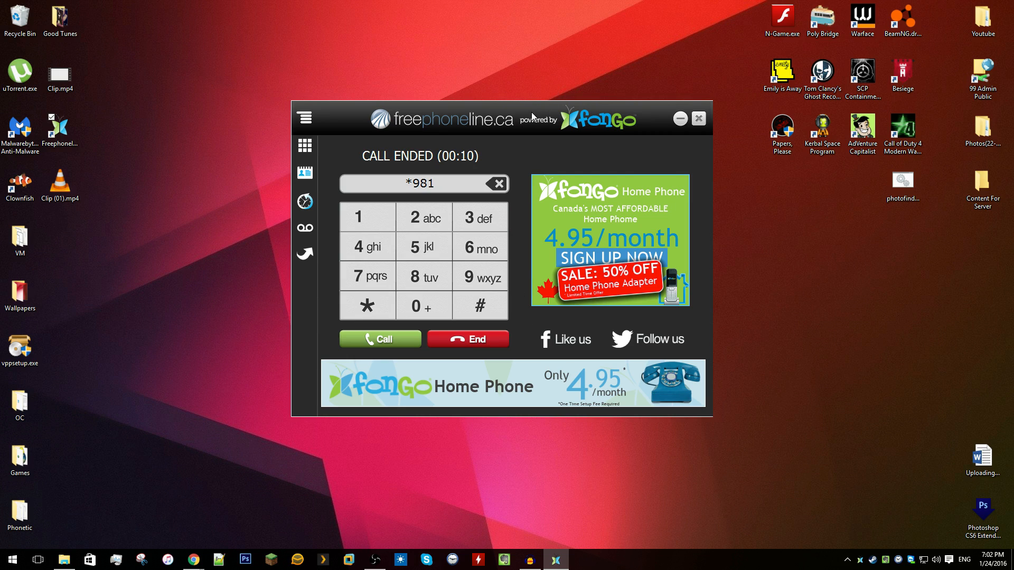
left_click(698, 119)
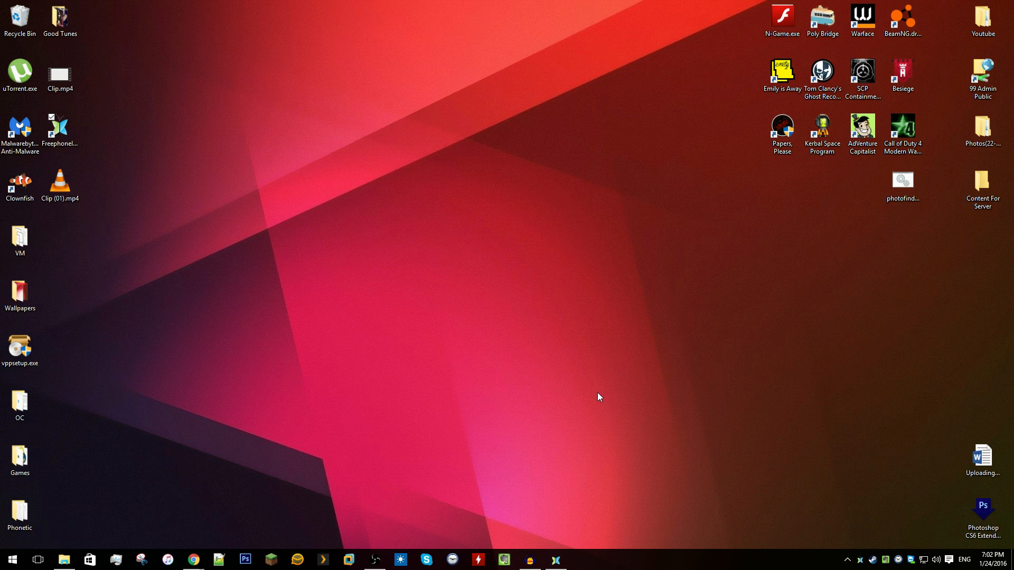